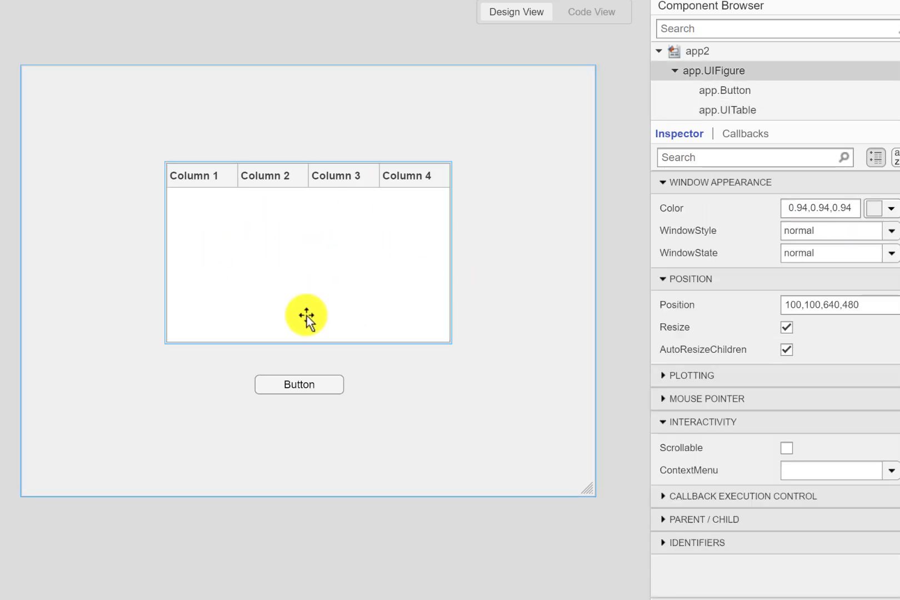
mouse_move(313, 337)
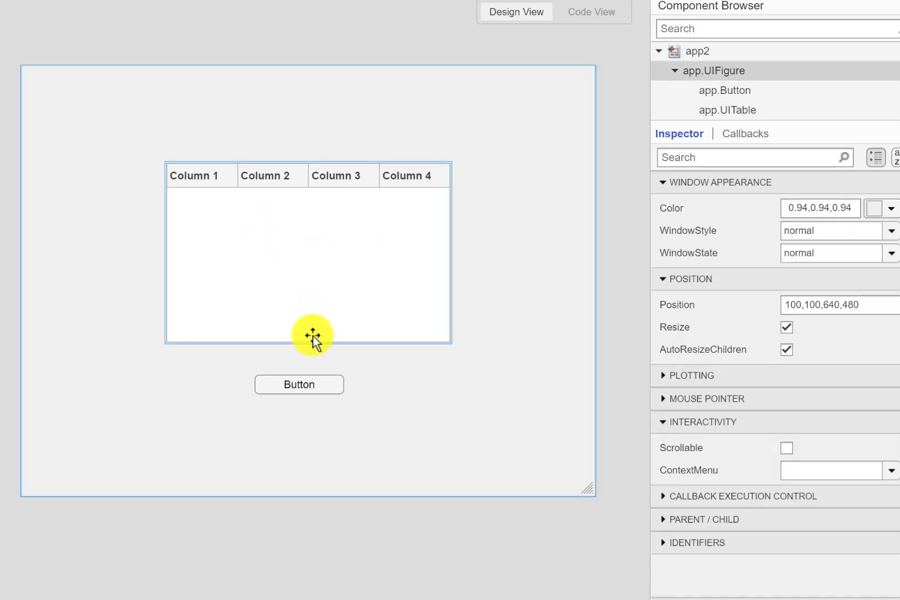
Step: Add a ButtonPushed callback to the button and show its empty function in Code View
right_click(298, 385)
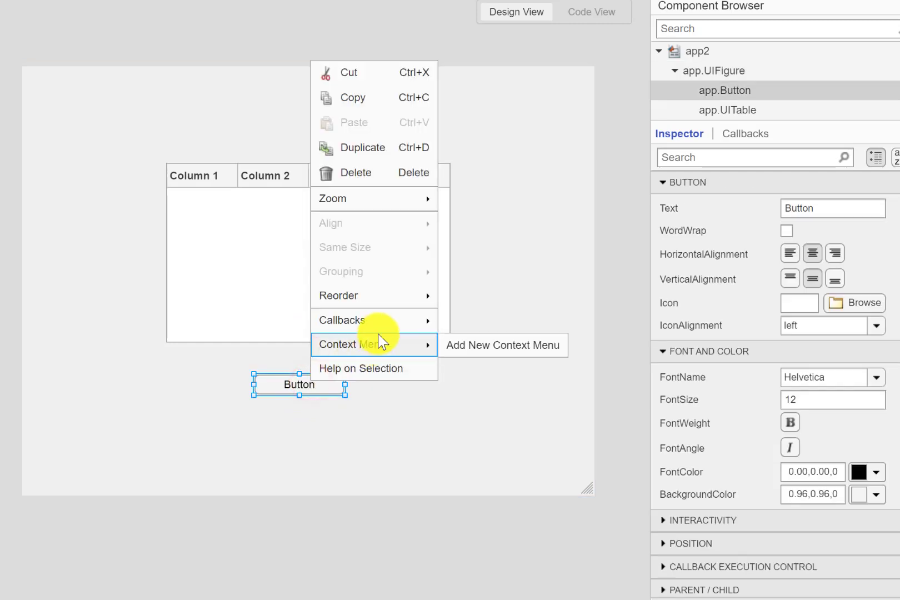
mouse_move(729, 298)
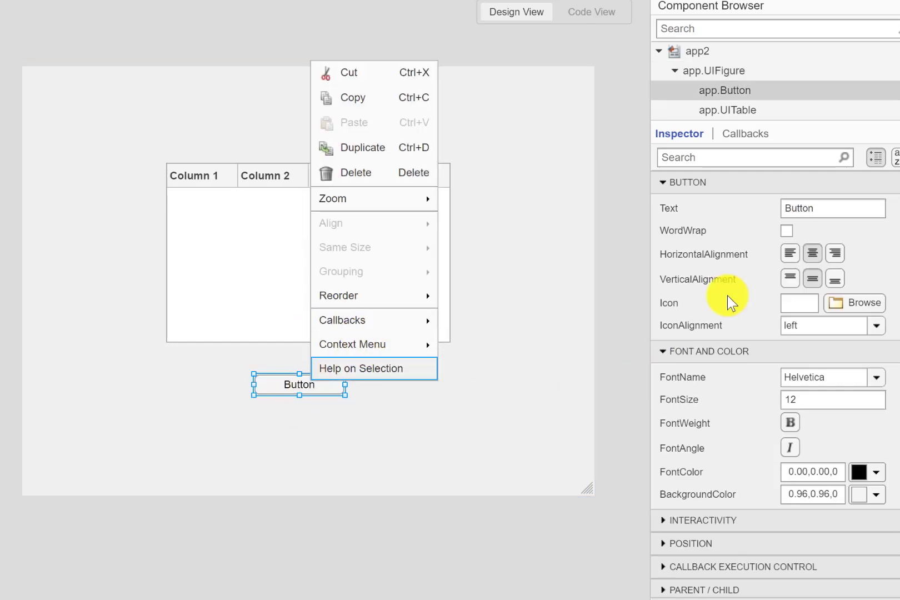
click(745, 134)
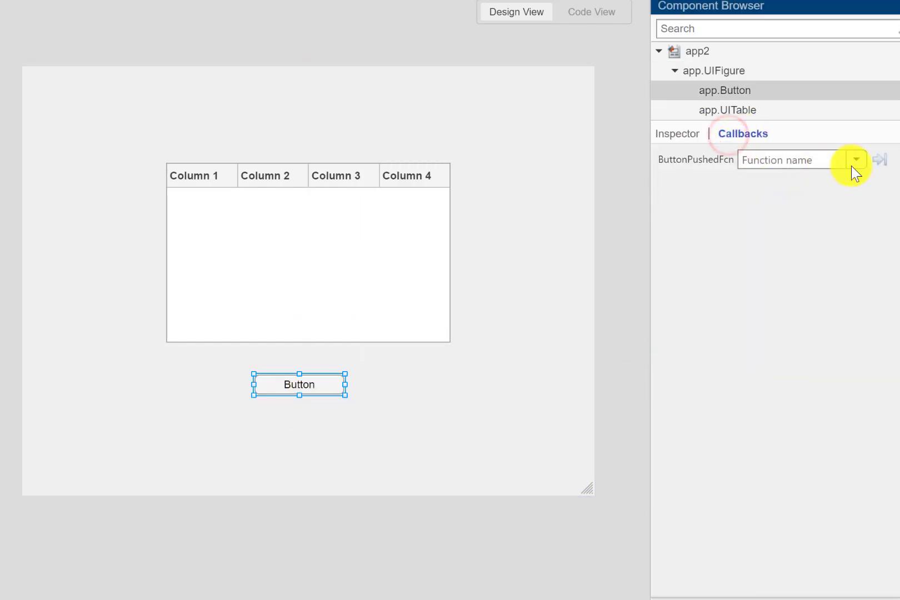
click(879, 159)
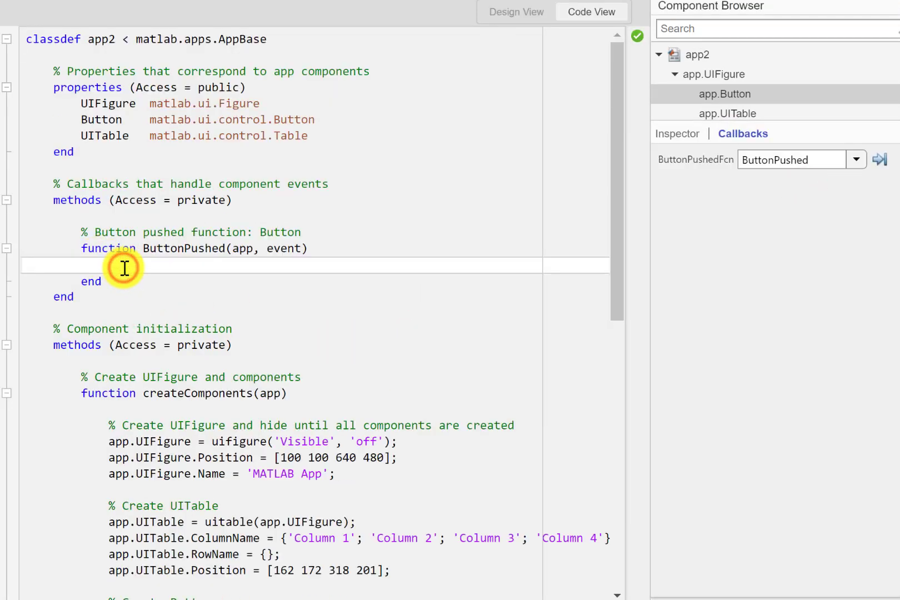
Step: Type the unfinished lines Name=, ClassNo= and Marks= on separate lines in the callback
click(112, 266)
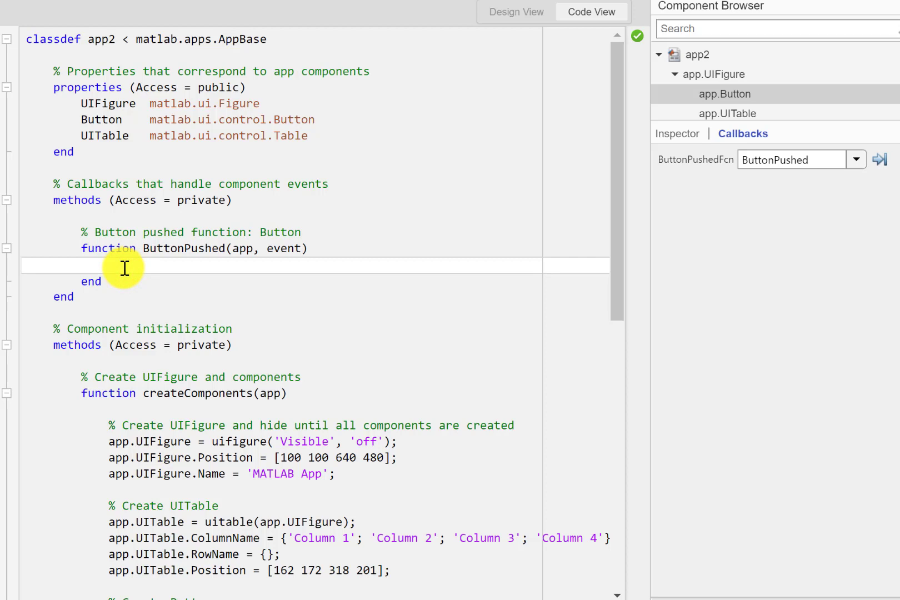
text(Las)
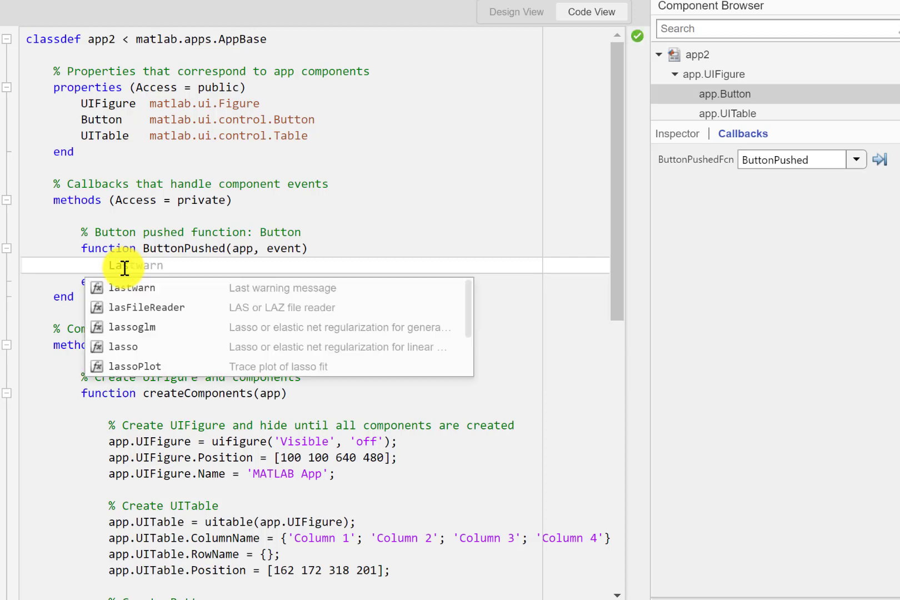
text(t)
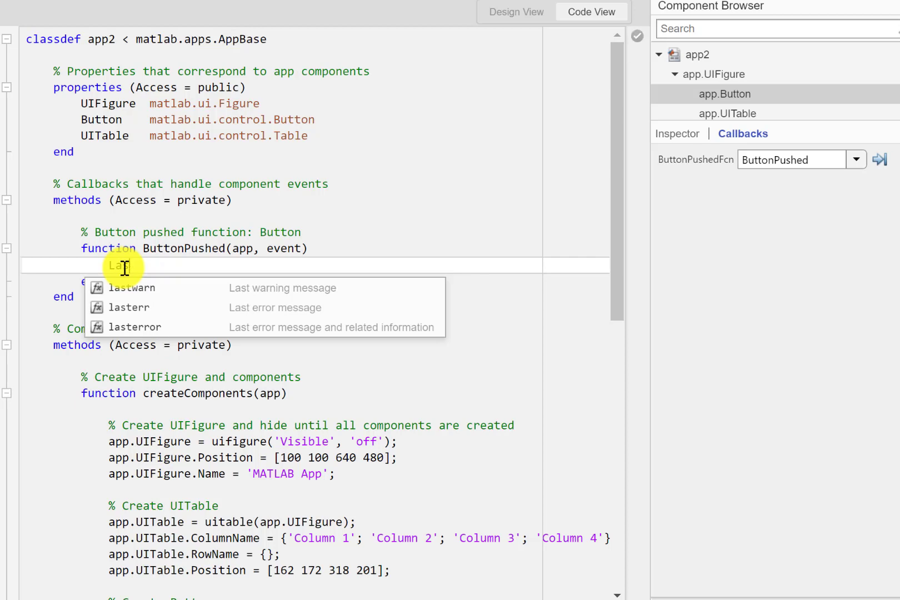
text(Name=)
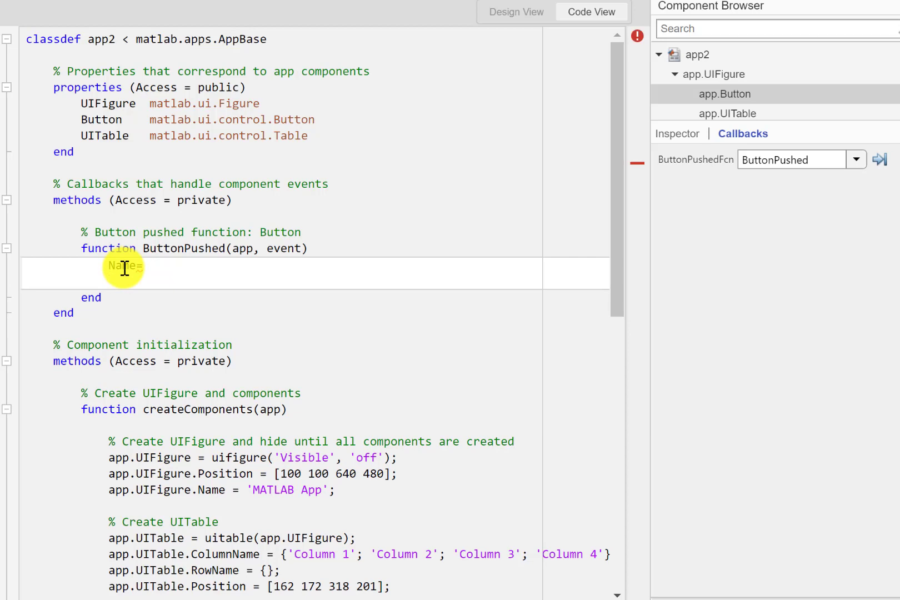
text(ClassNo)
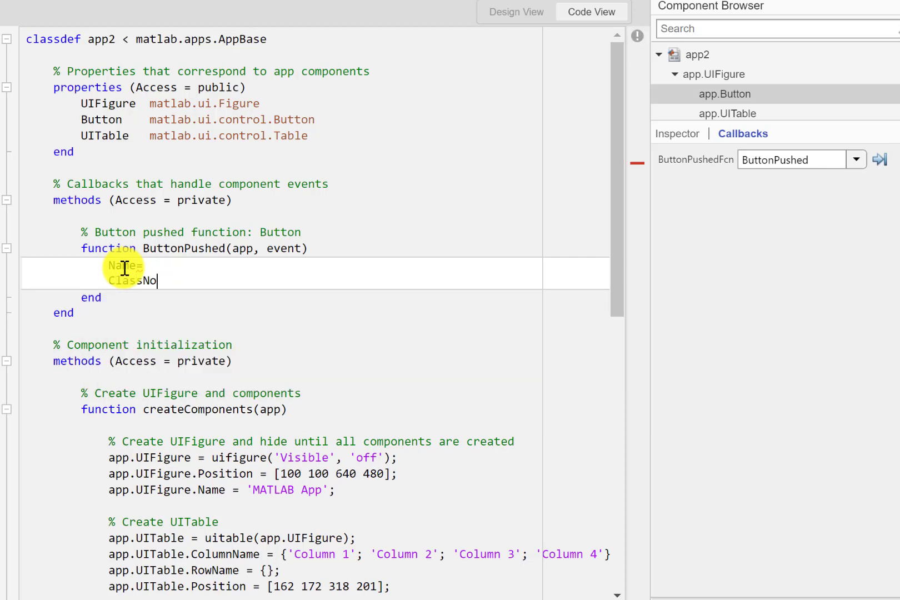
text(=)
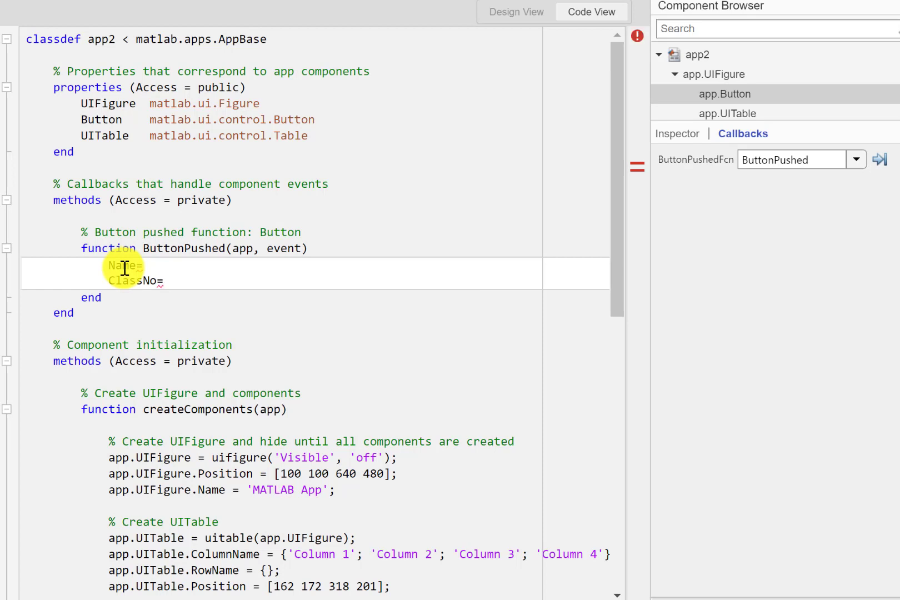
key(Return)
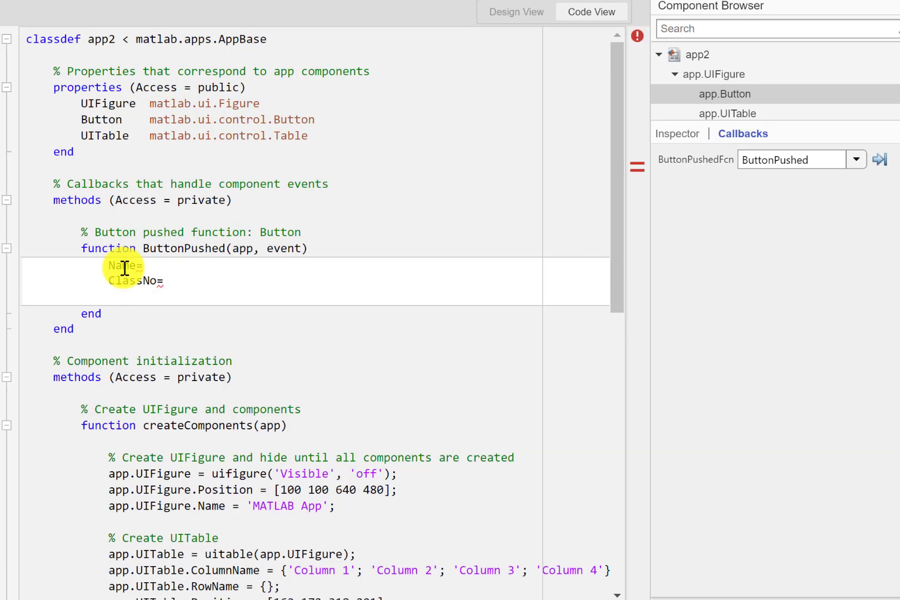
text(Margin)
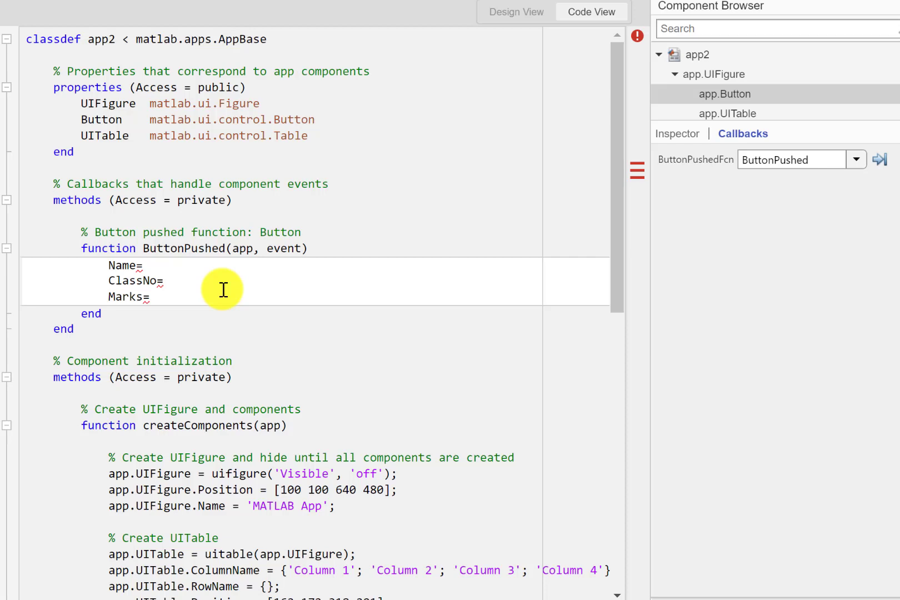
Step: Complete the Name line as {'Umar','Usman','ALi'}; in the callback
text({})
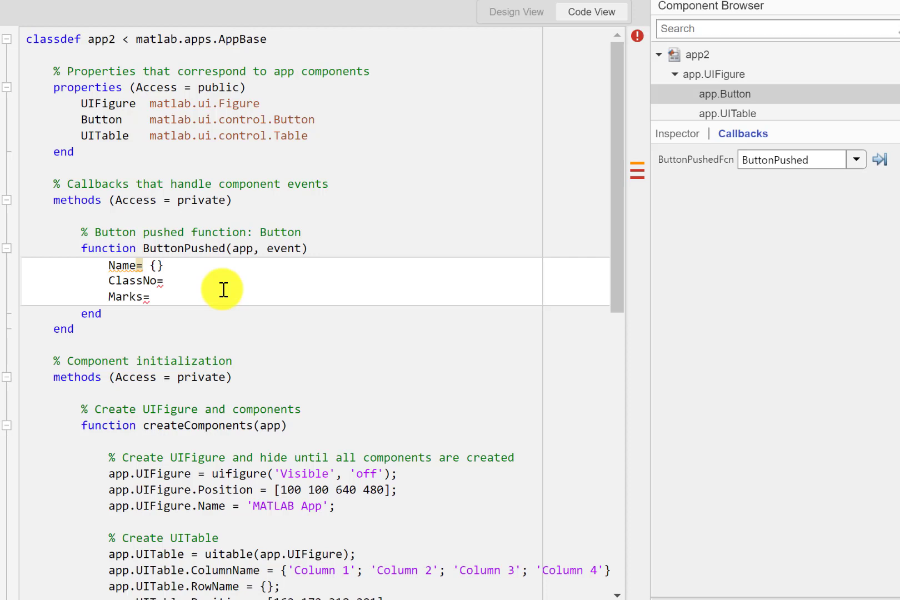
text(Umargin)
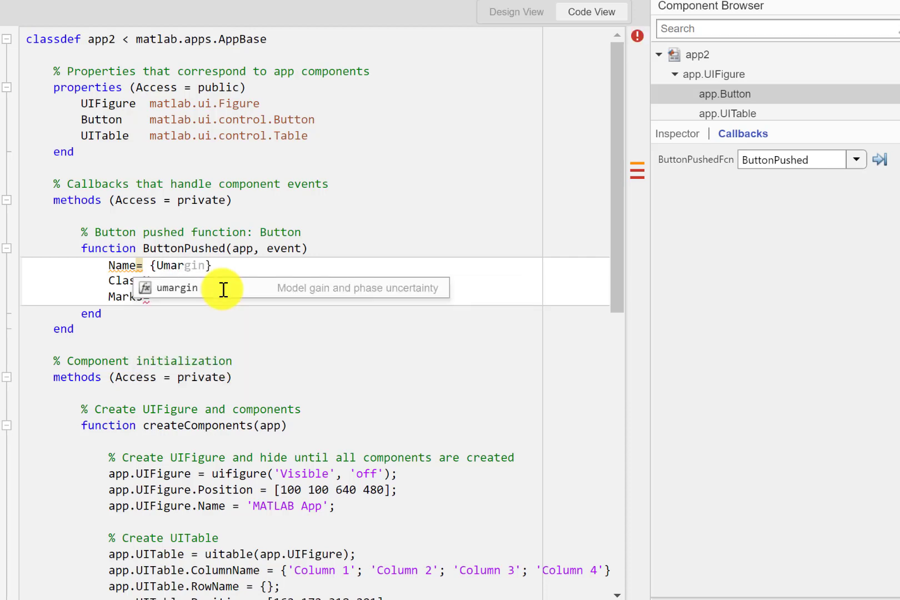
text(,U)
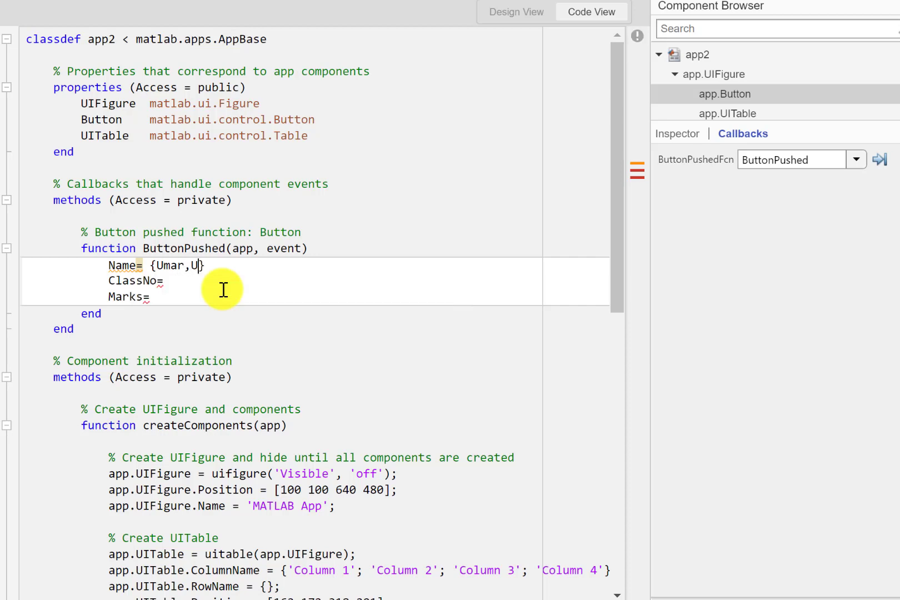
text(sman,)
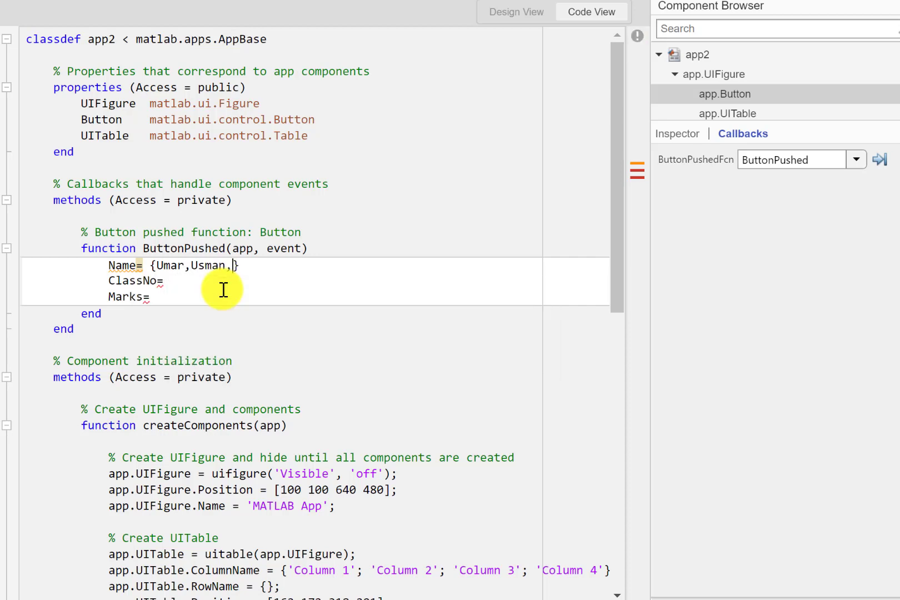
text(ALim)
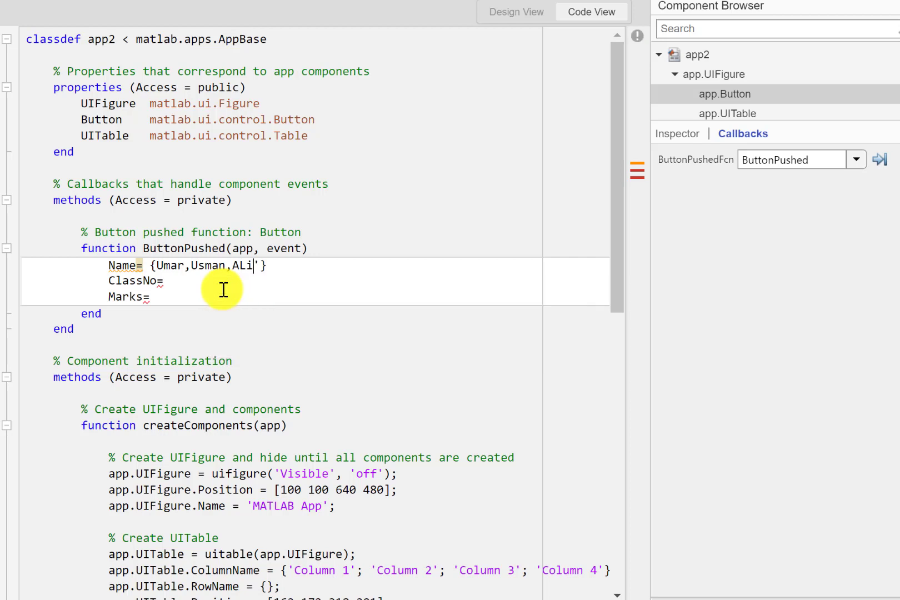
text(')
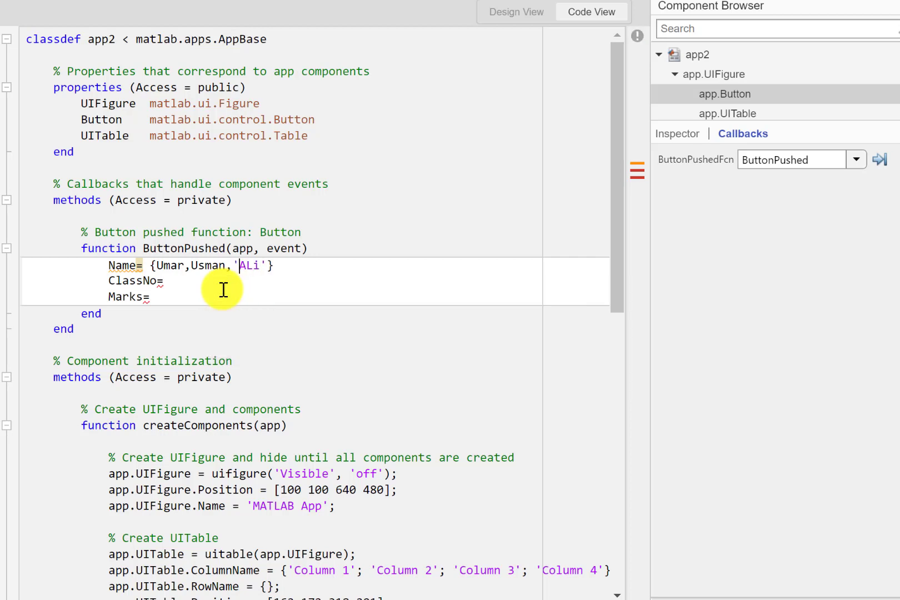
text(')
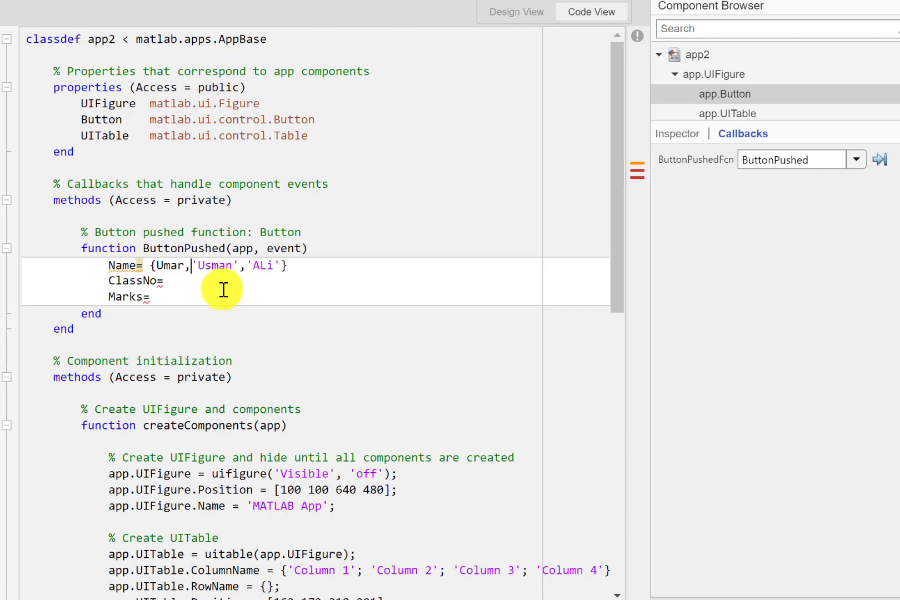
text(')
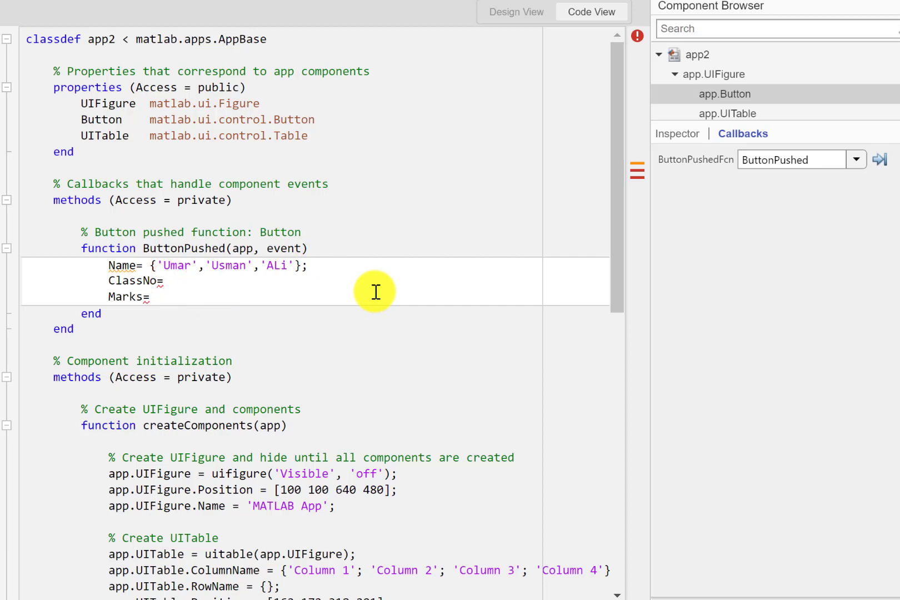
Step: Set ClassNo to the transposed vector [1 2 3]'
text([];)
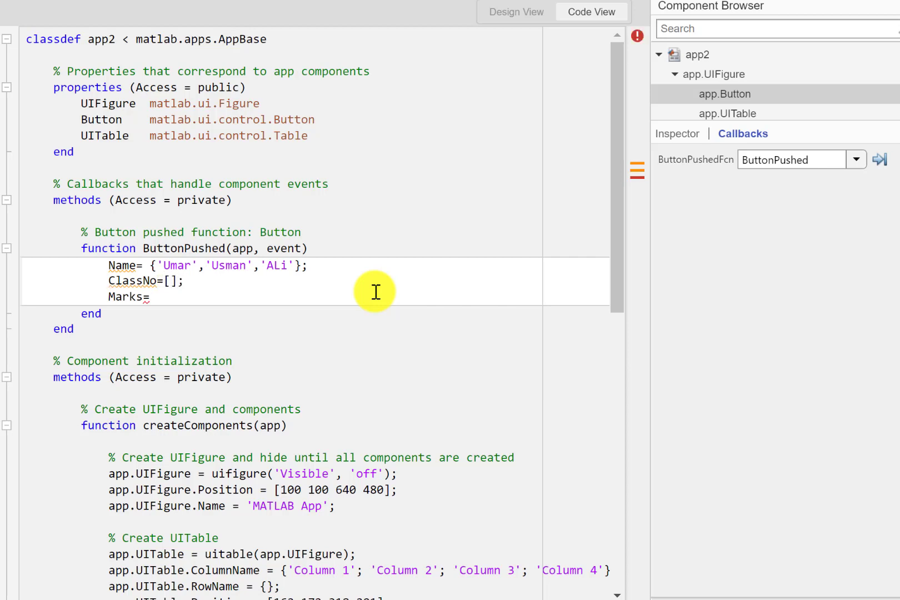
text(1 2)
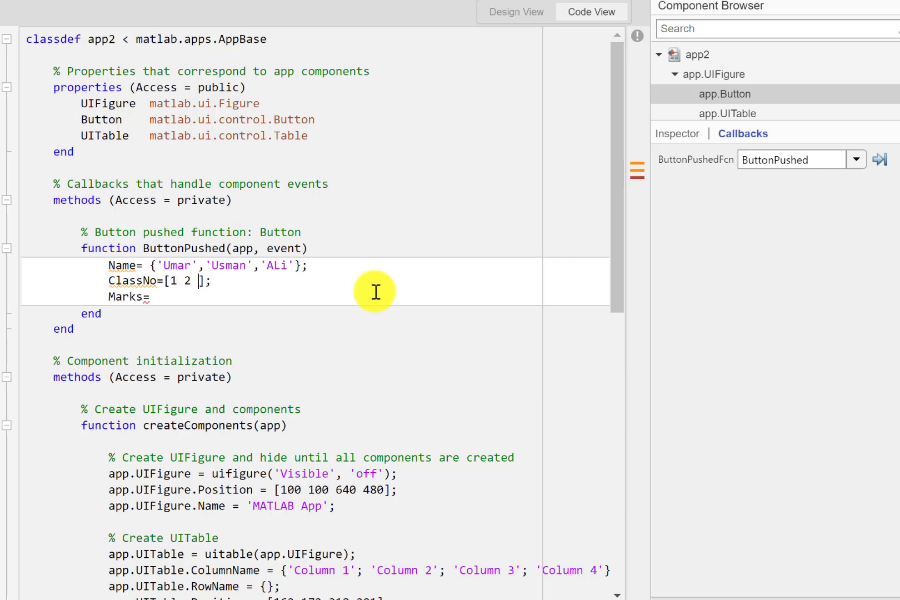
text(3)
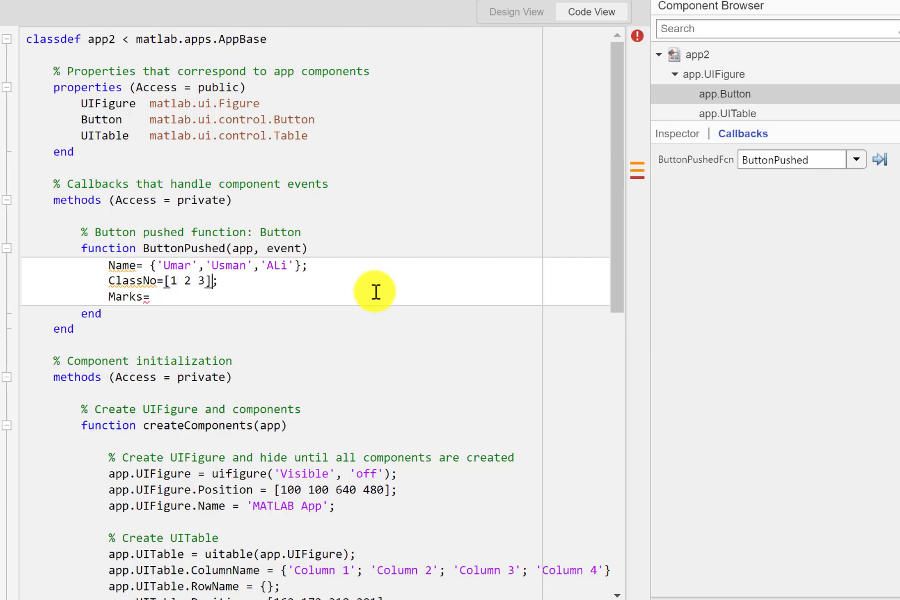
text(')
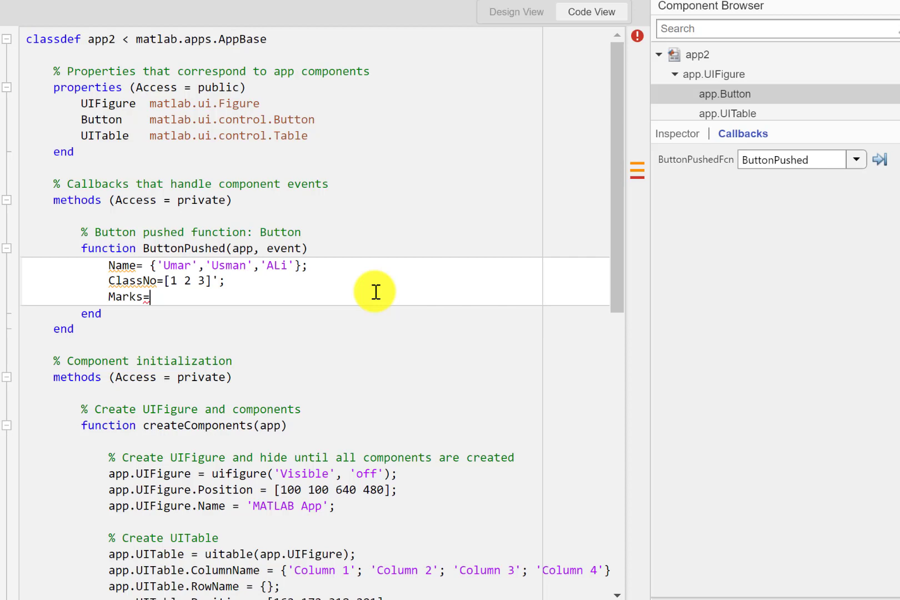
Step: Set Marks to the transposed vector [80 90 87]'; with a closing semicolon
text([])
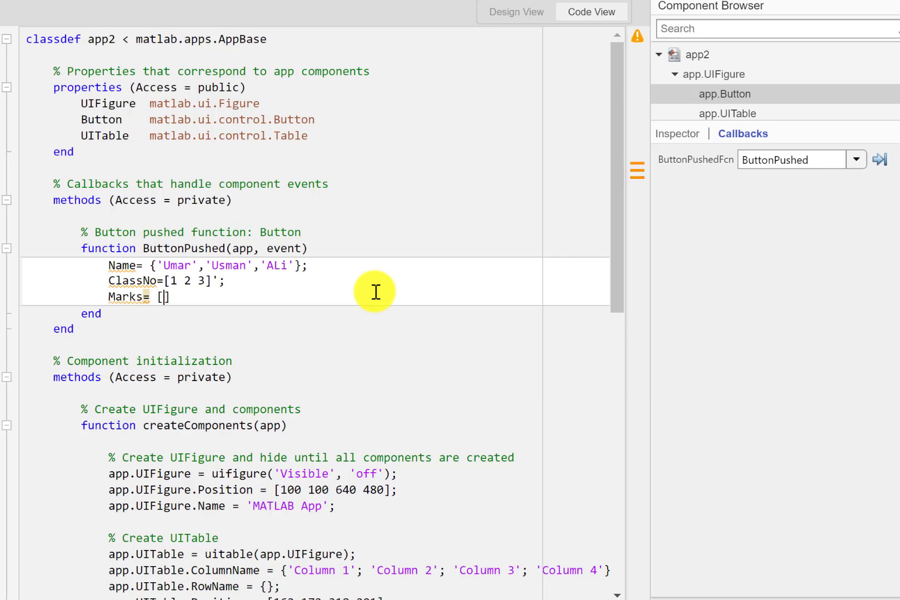
text(80)
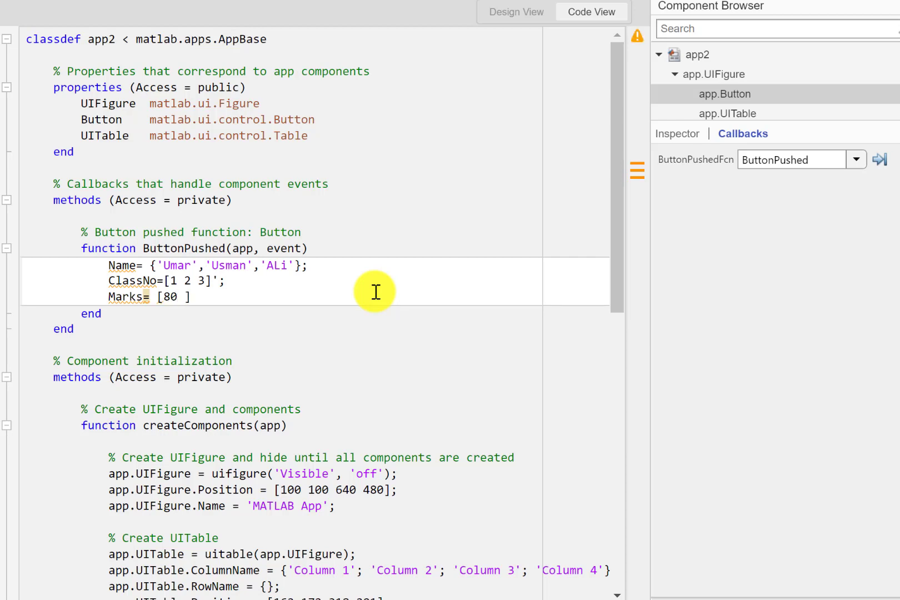
text(90)
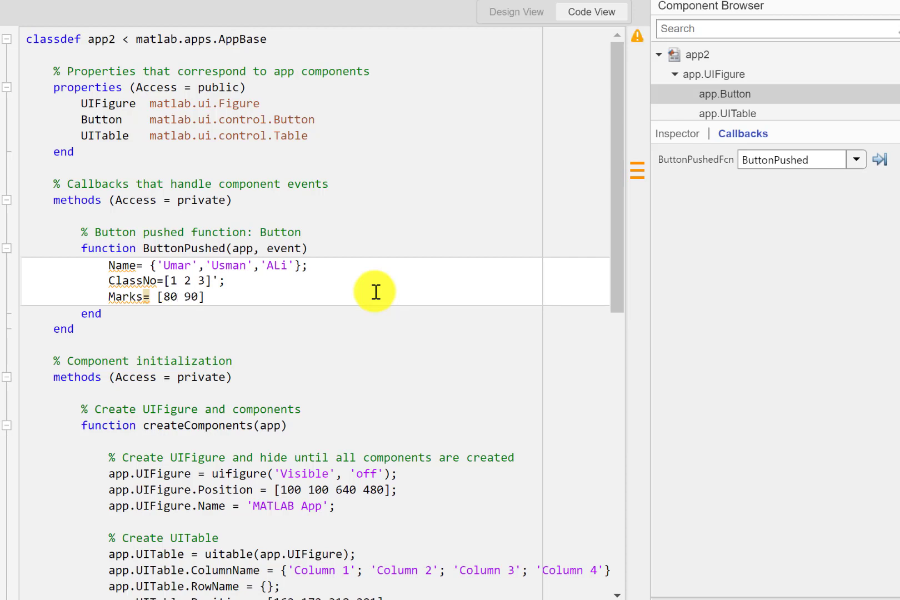
text(8)
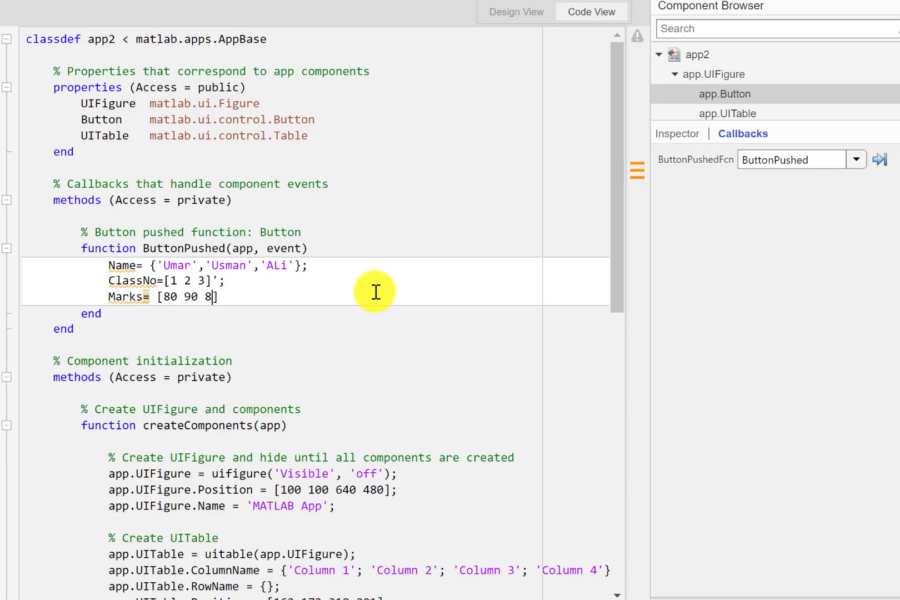
text(7)
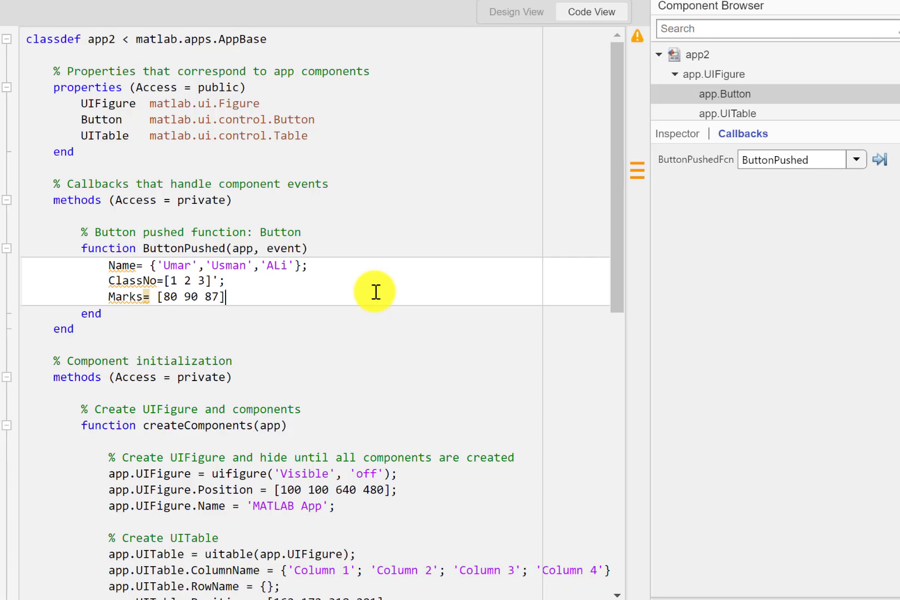
text(')
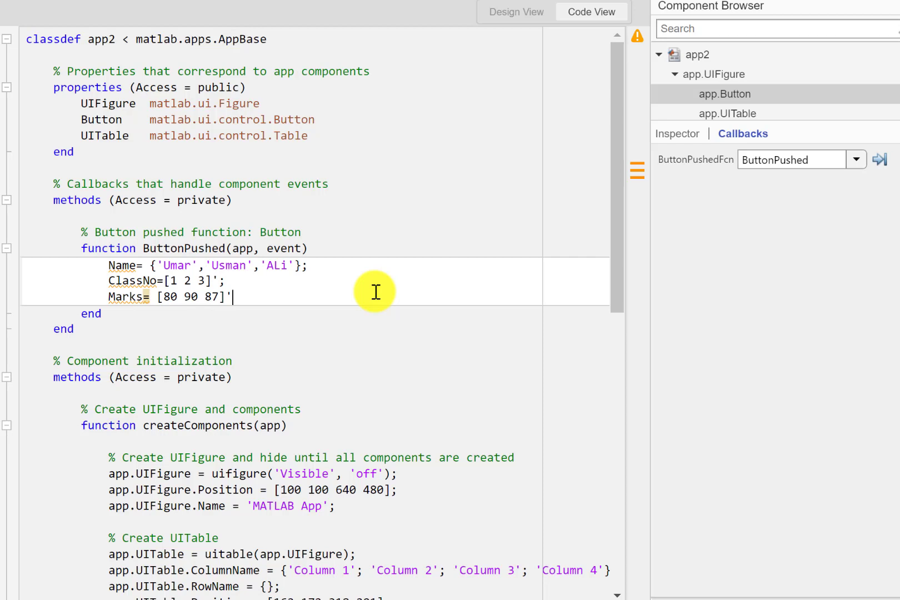
text(;)
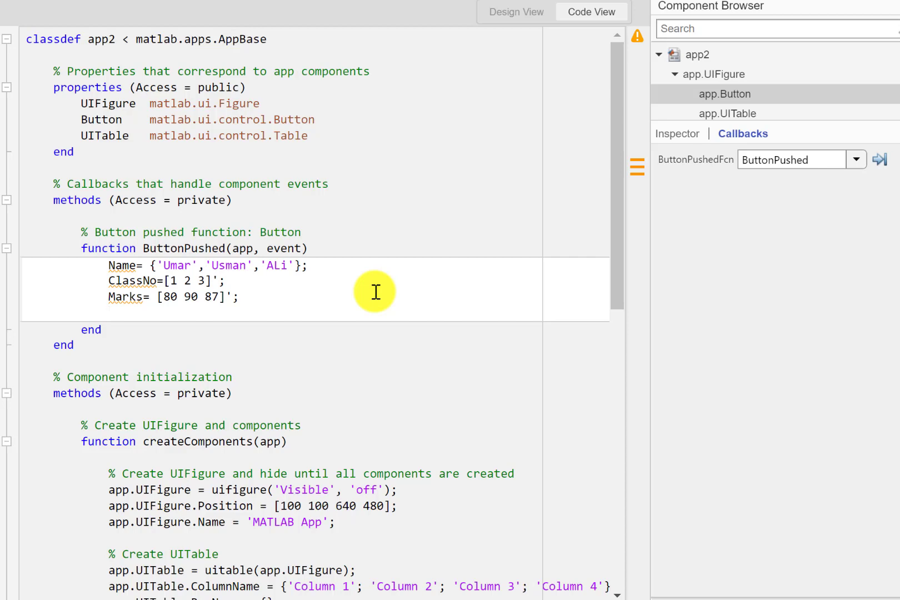
Step: Build the table with T=table(Name,ClassNo,Marks); using the table autocomplete
text(Table_magic)
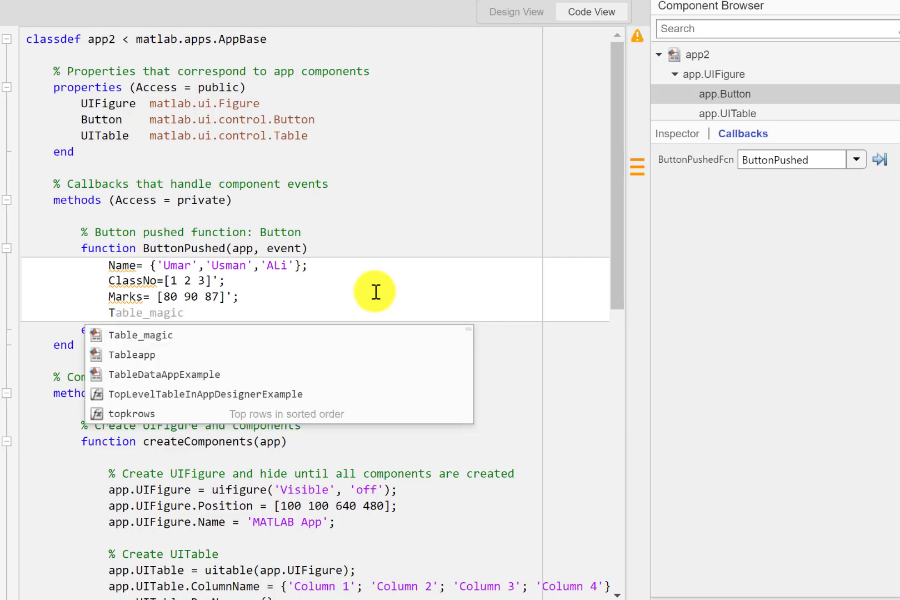
text(T=tab)
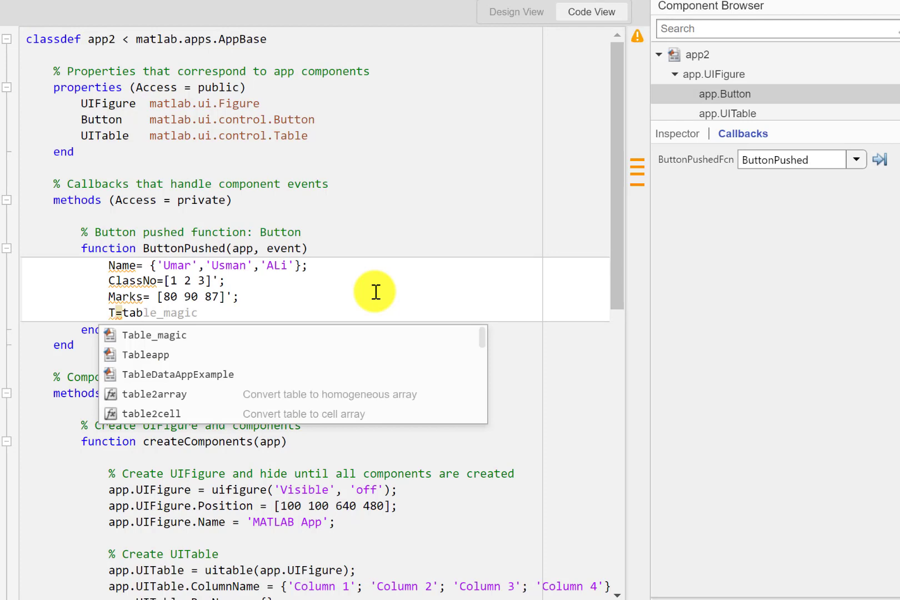
key(Backspace)
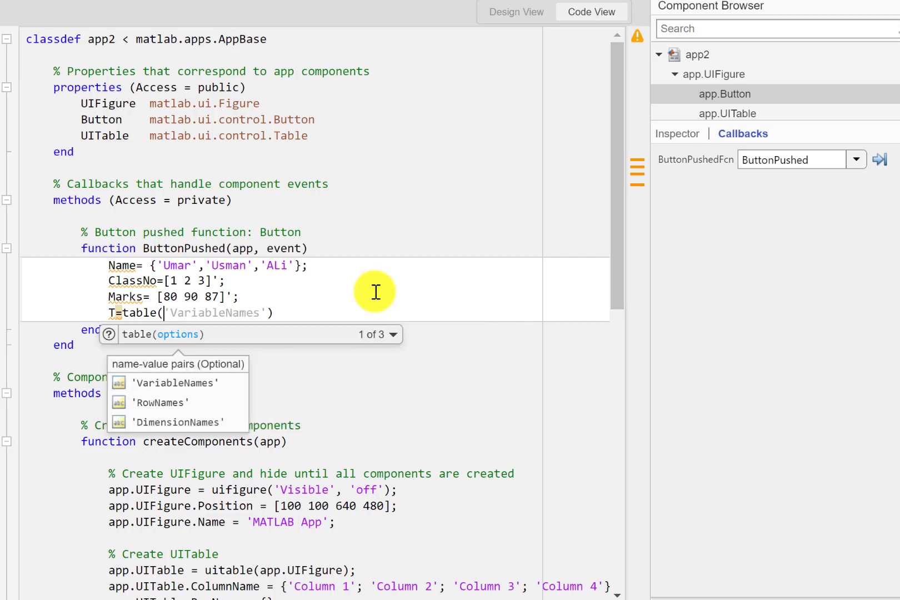
text(Name)
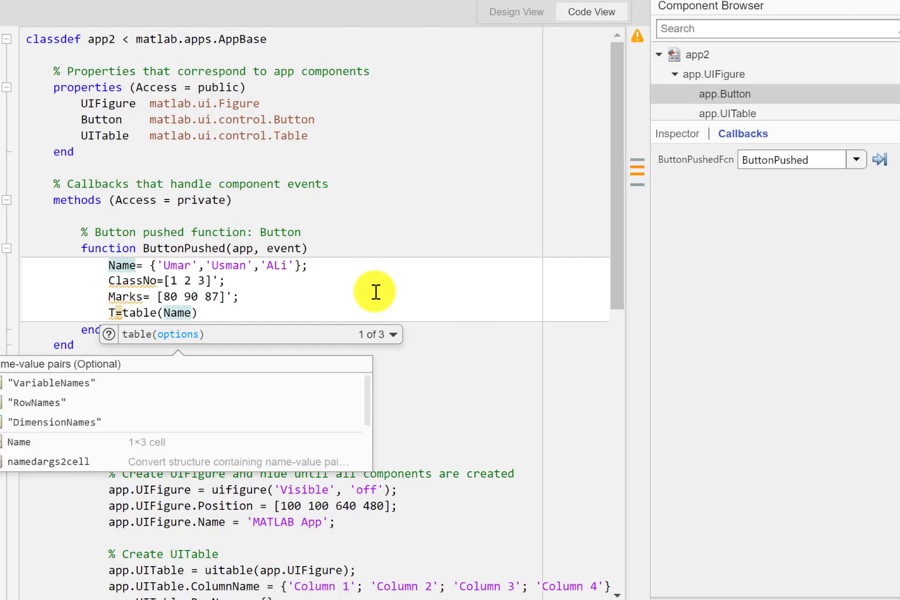
text(,)
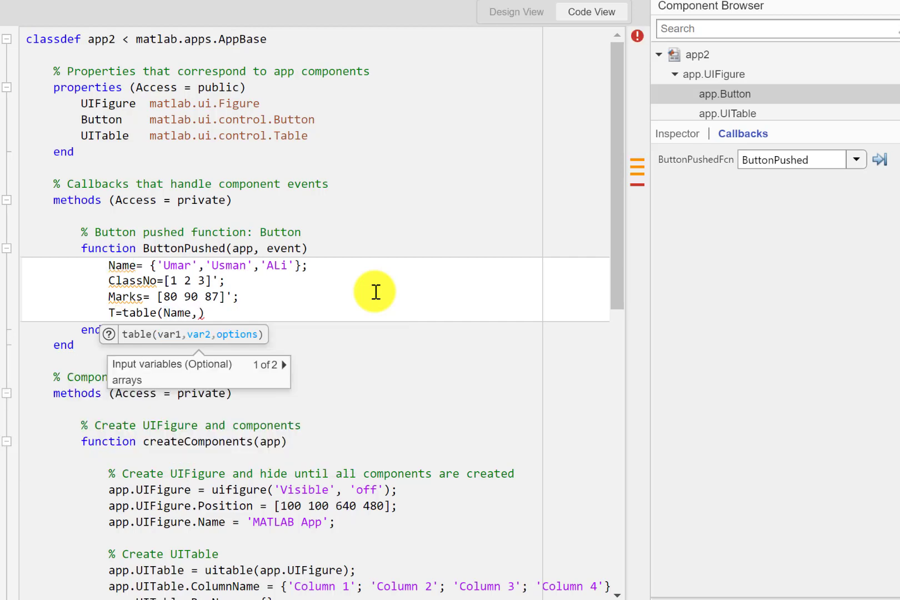
text(C)
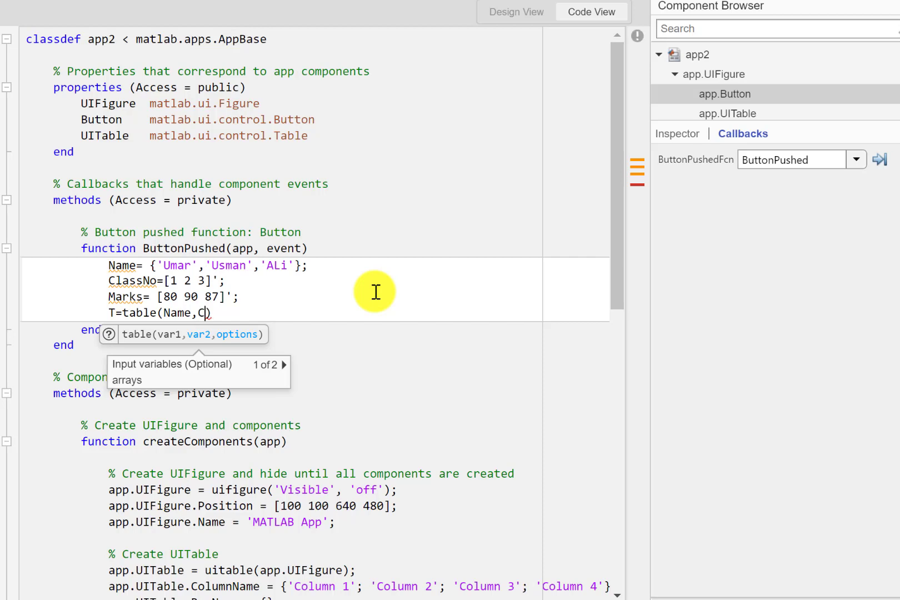
text(lassNo)
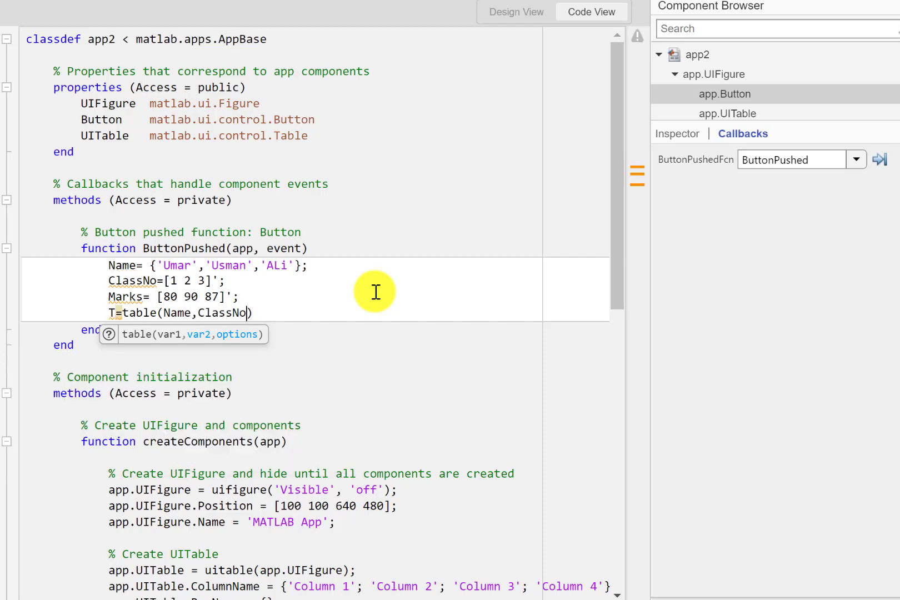
text(,)
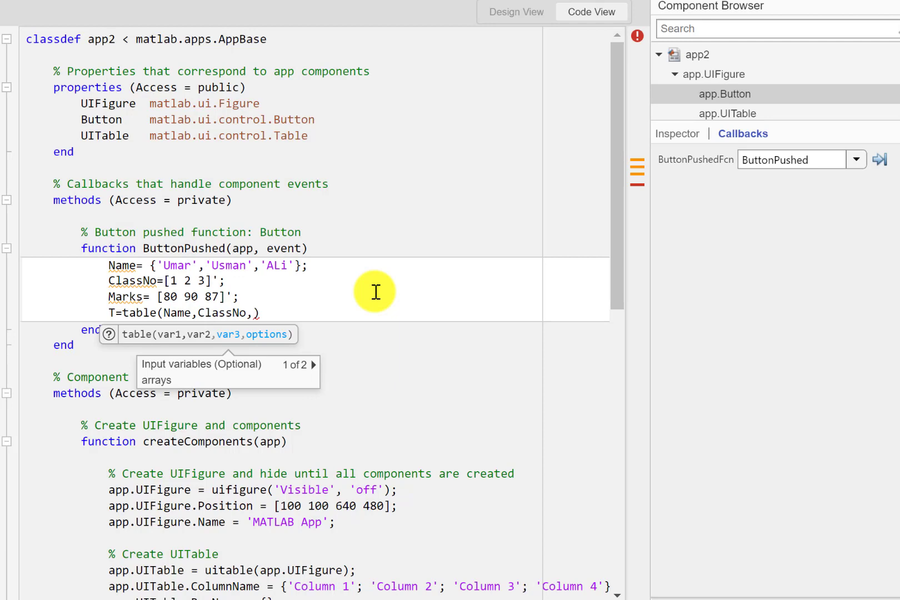
text(Marks)
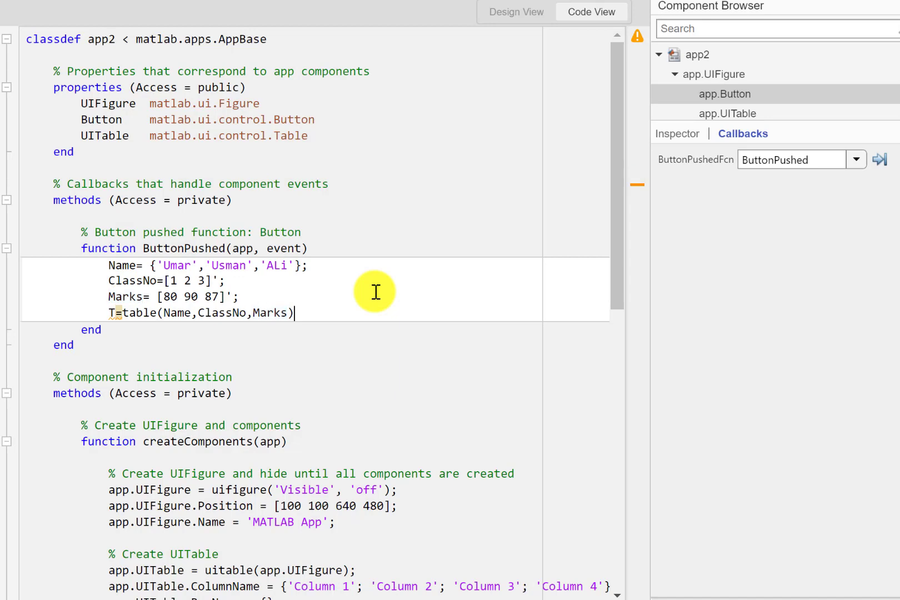
text(;)
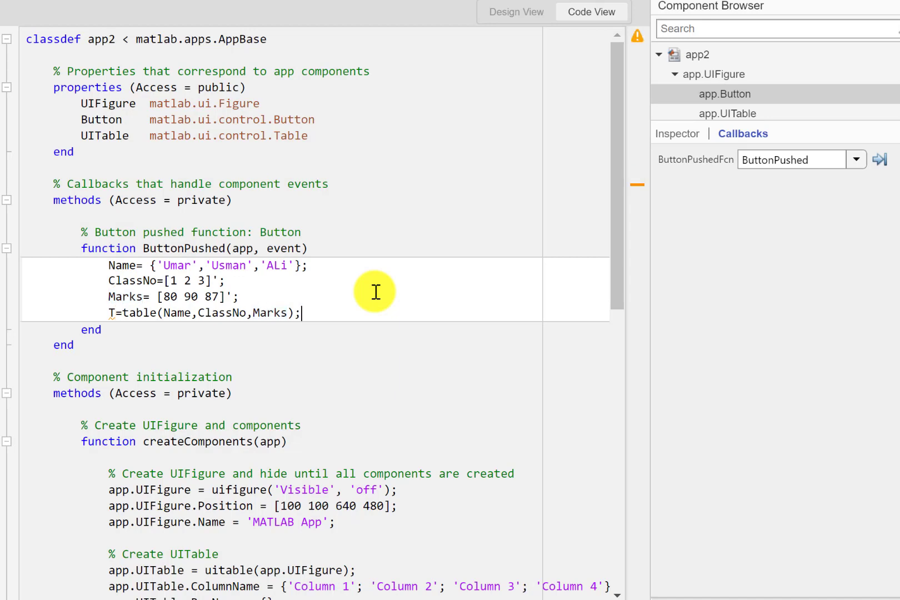
key(Return)
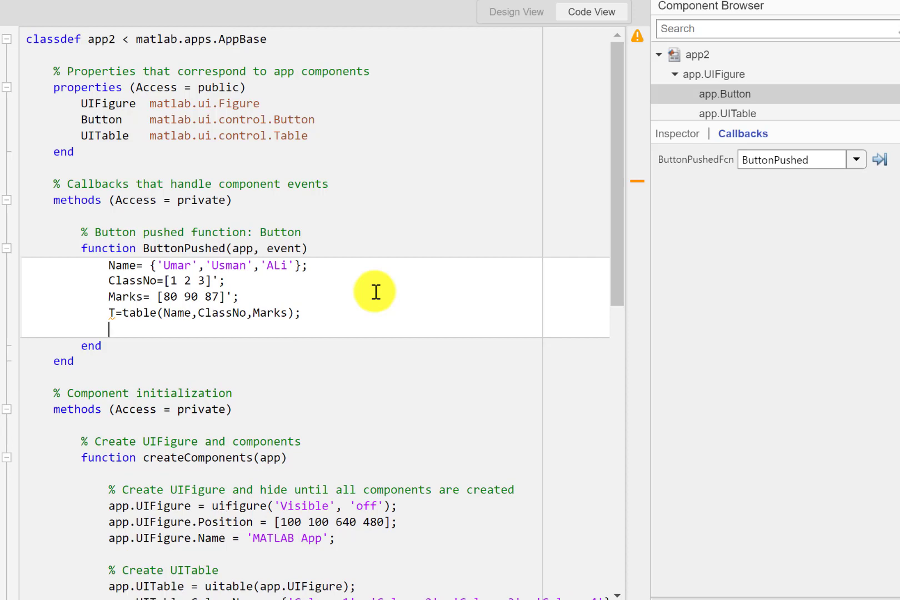
mouse_move(109, 296)
text(app.UITable.Data=)
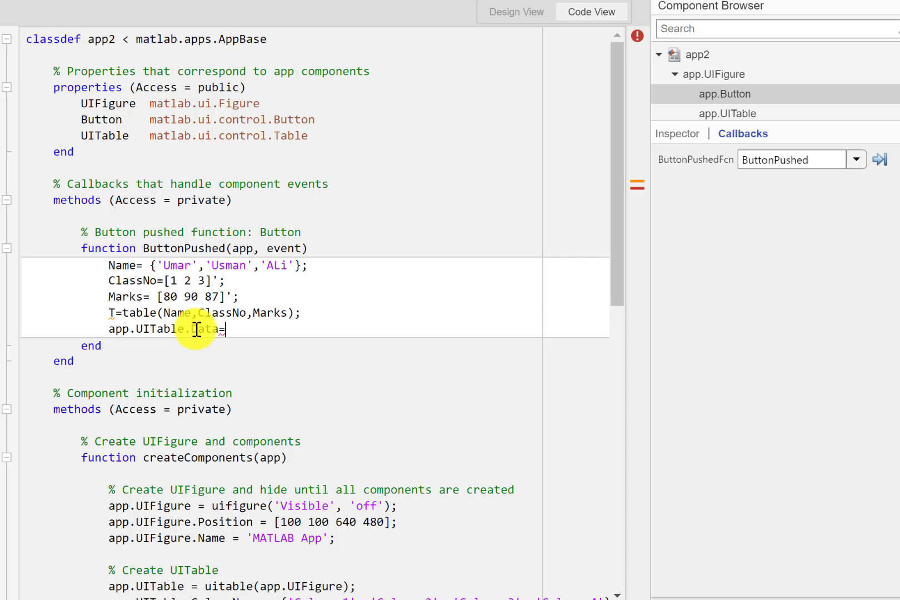
Step: Send T to the app's table with app.UITable.Data=T
text(T;)
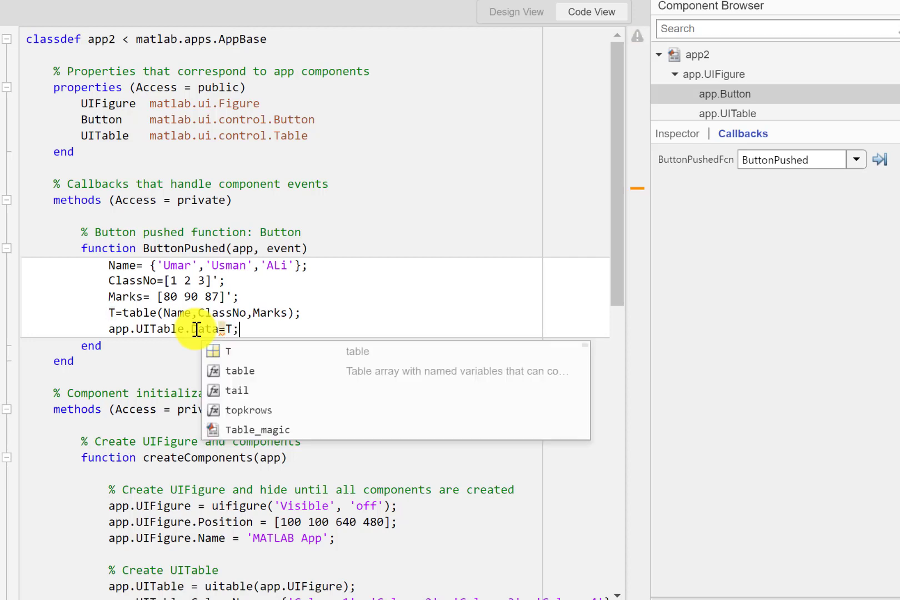
key(Escape)
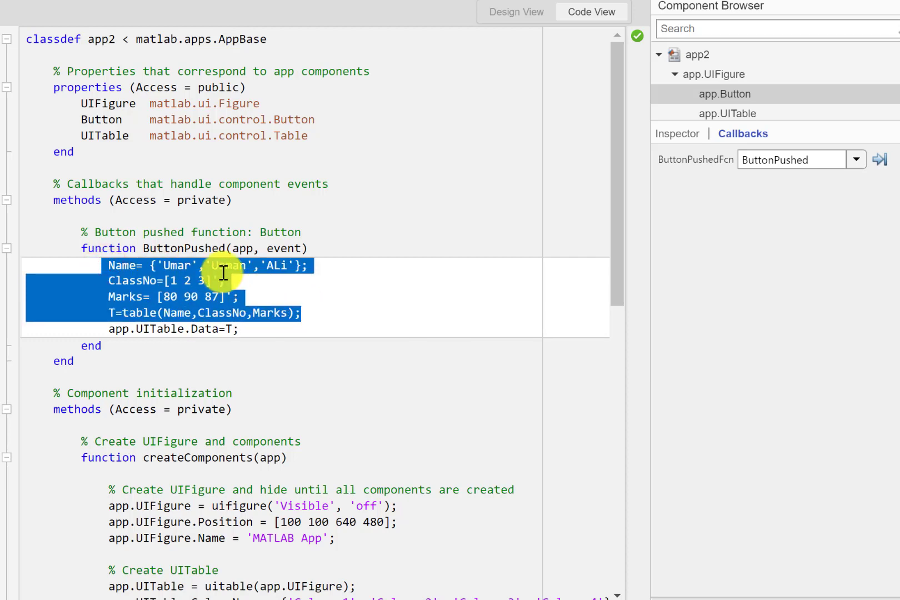
click(304, 312)
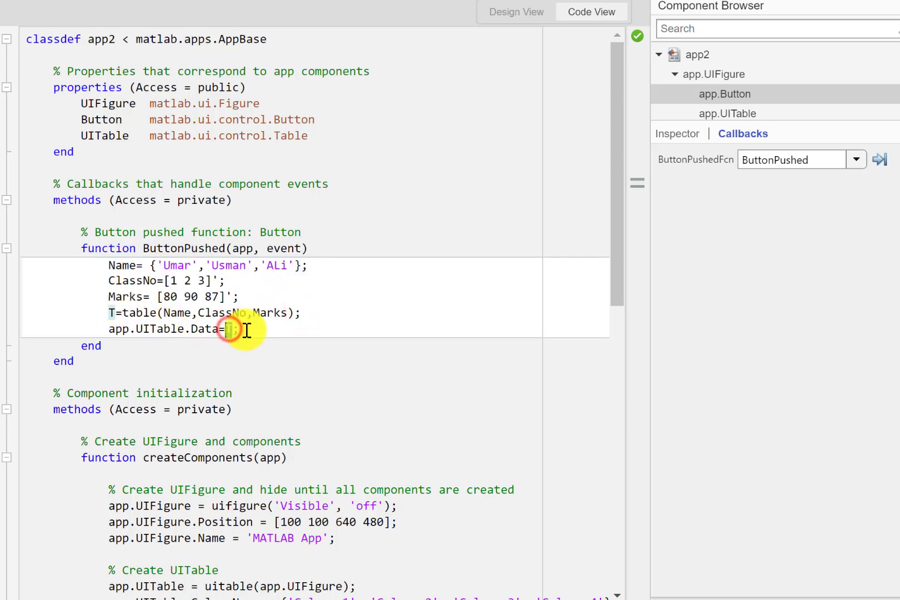
text(T)
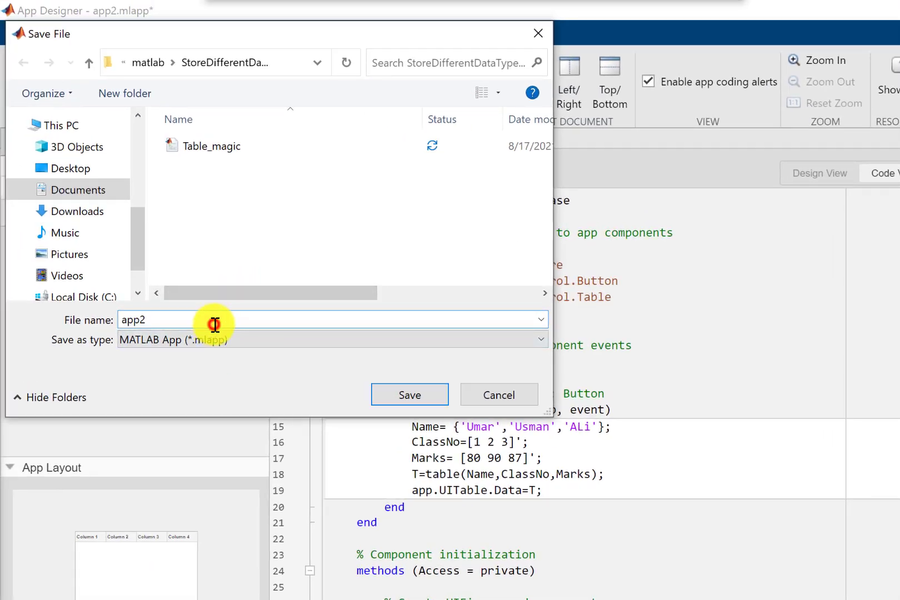
Step: Save the app as app24, run it, and press Button, triggering a row-count error
text(4)
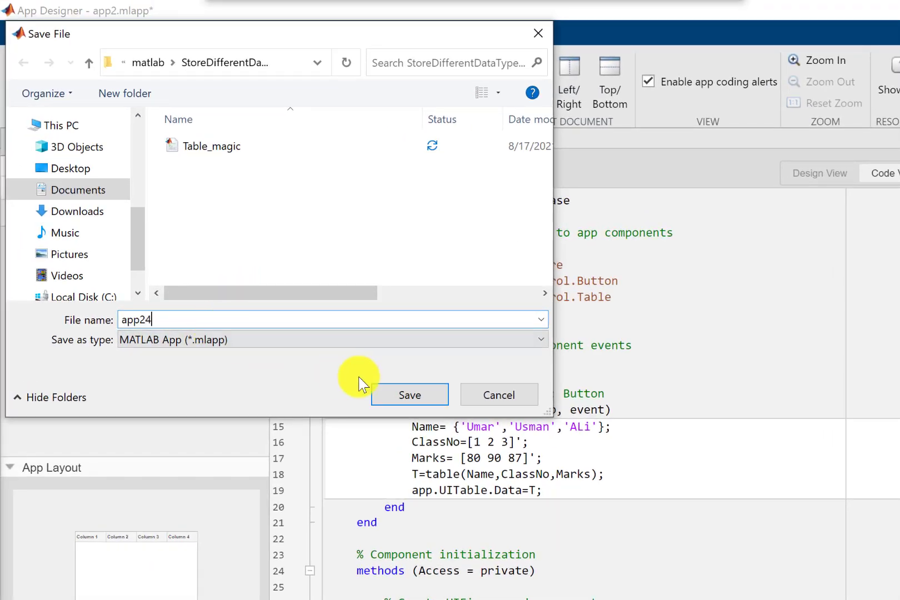
click(409, 394)
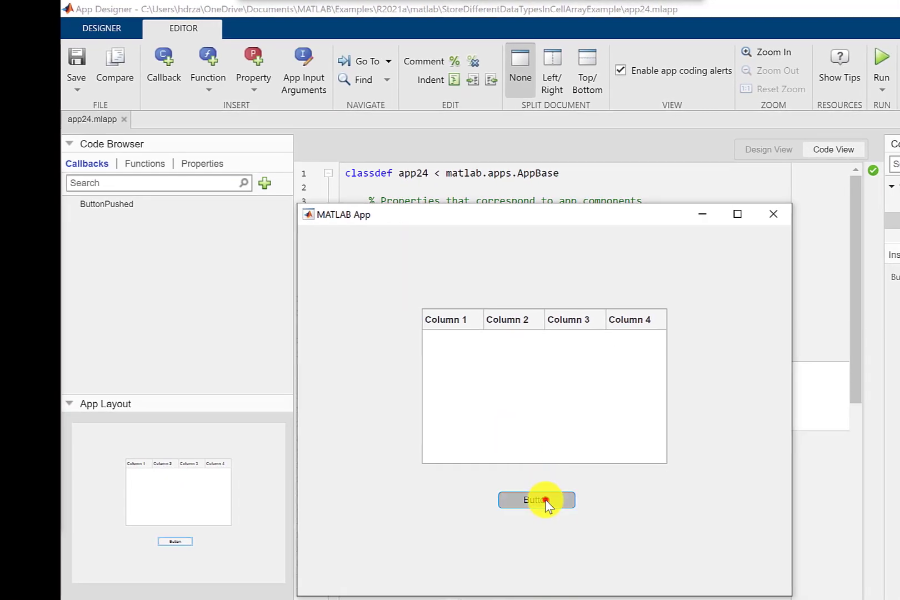
click(536, 499)
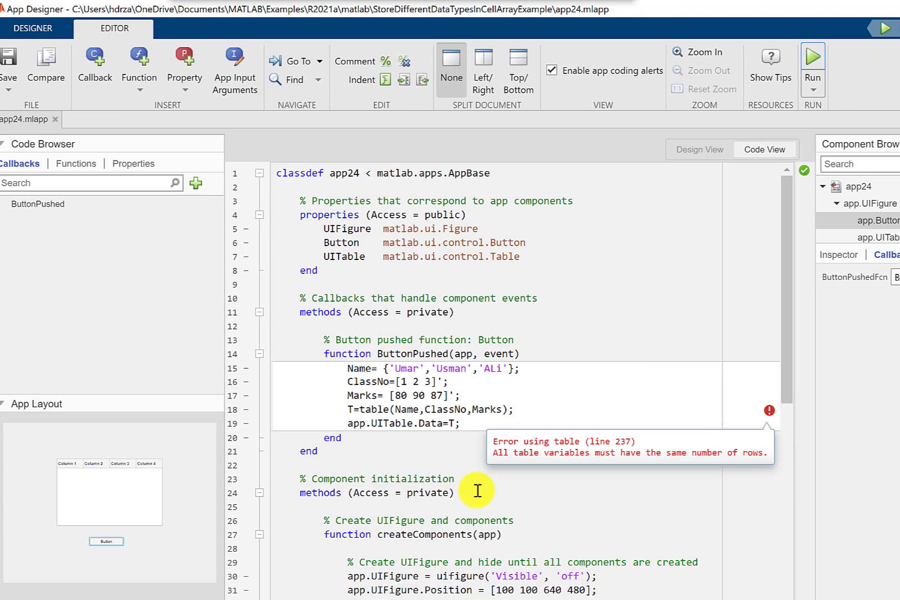
mouse_move(460, 487)
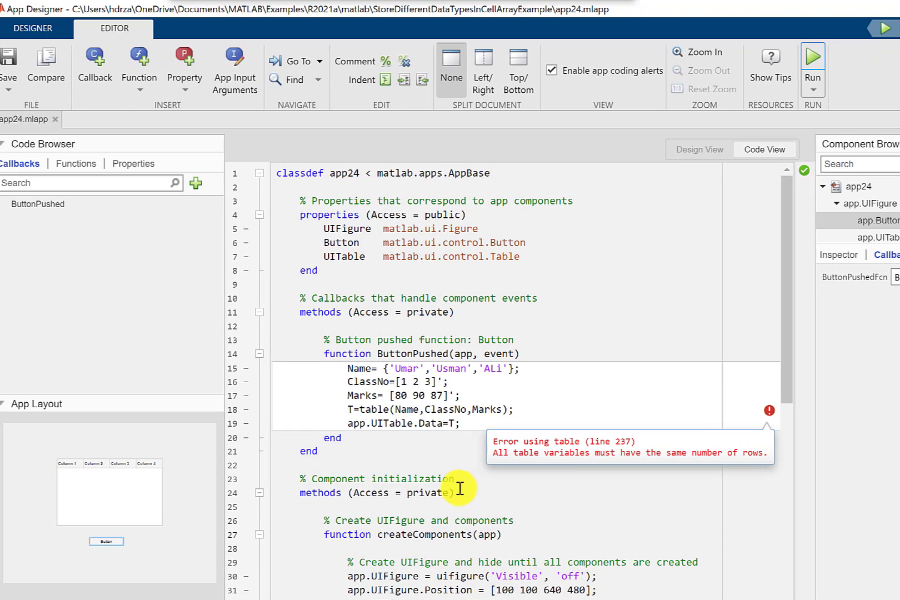
mouse_move(488, 392)
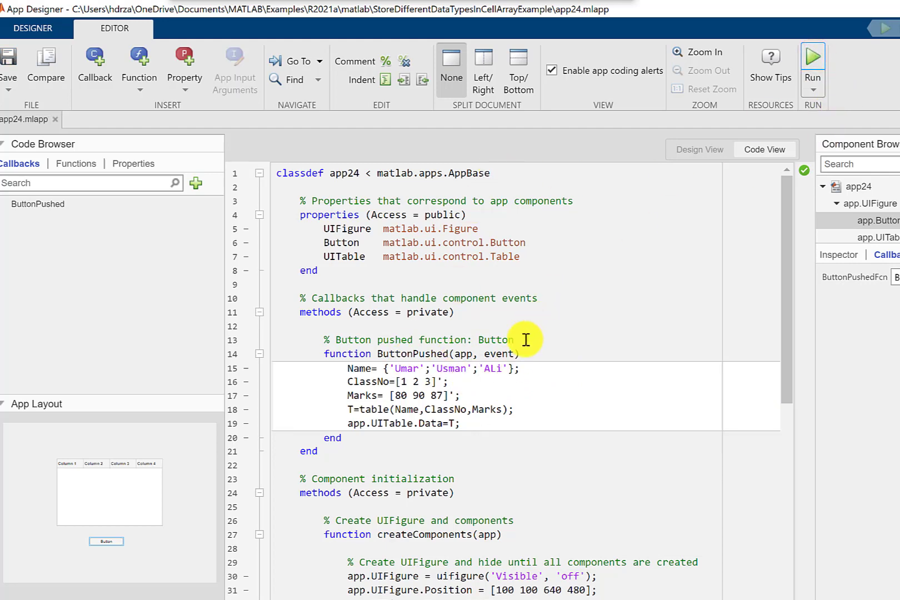
Step: Rerun the app after making Name the column cell array {'Umar';'Usman';'ALi'}
click(812, 63)
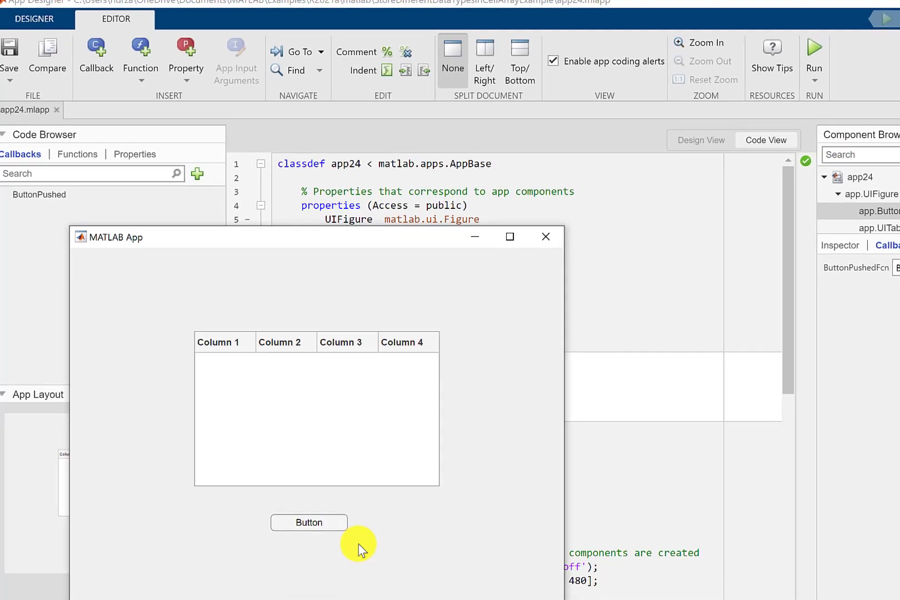
Step: Load the three students into the table under Column 1–3 headers, then close the app
click(309, 523)
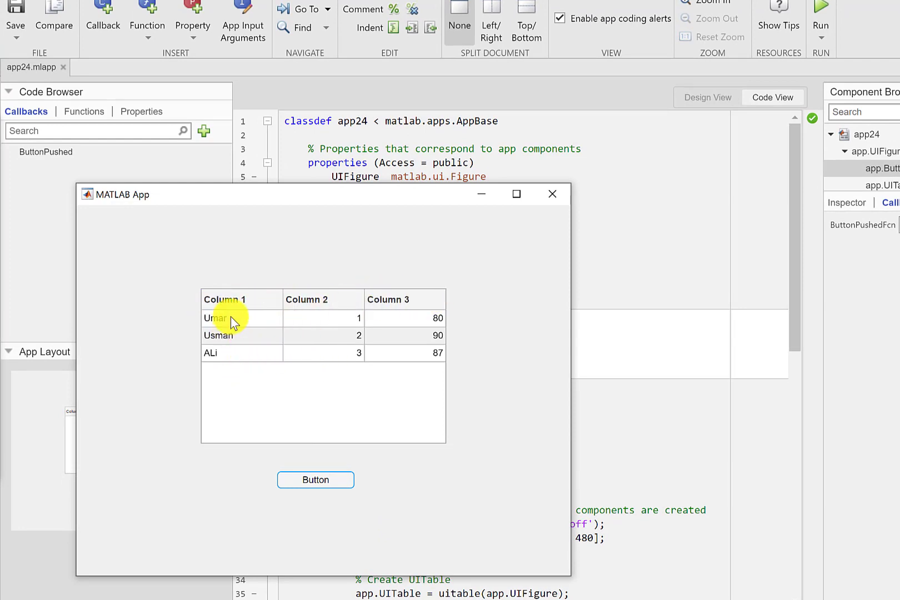
mouse_move(230, 339)
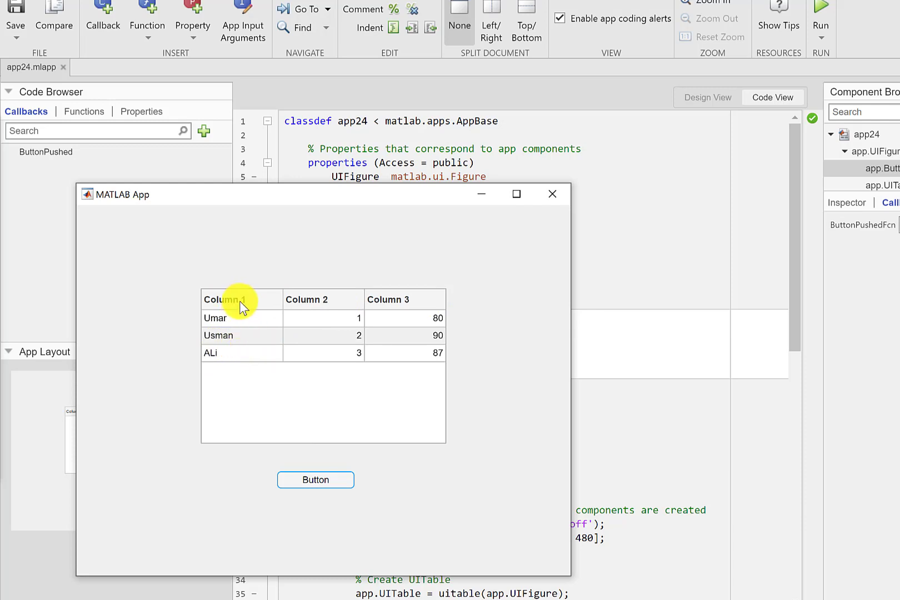
mouse_move(330, 338)
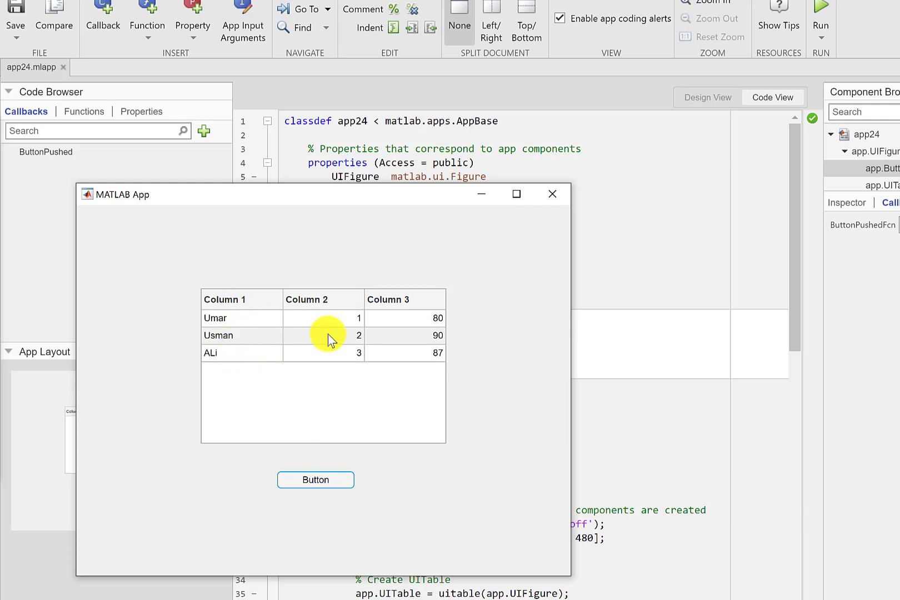
mouse_move(336, 360)
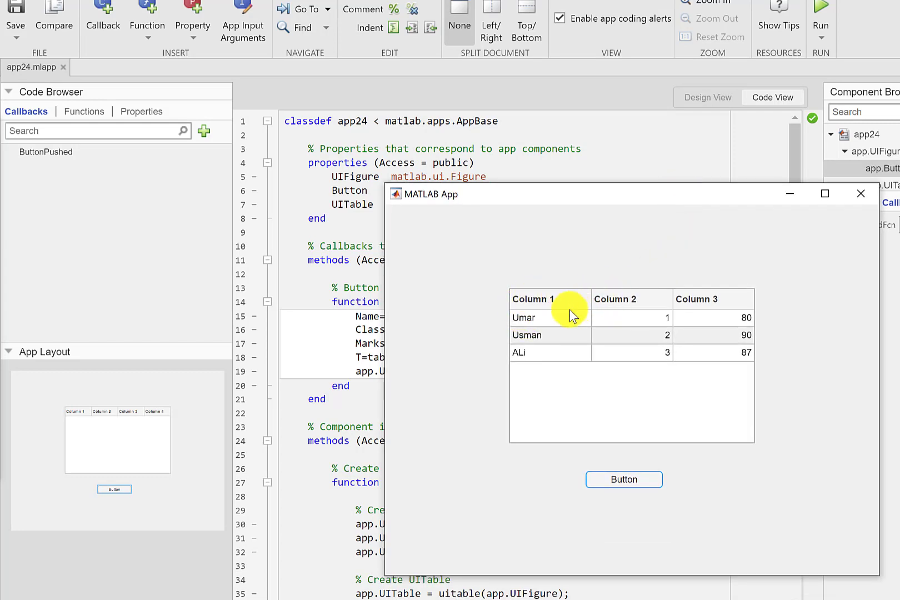
mouse_move(624, 304)
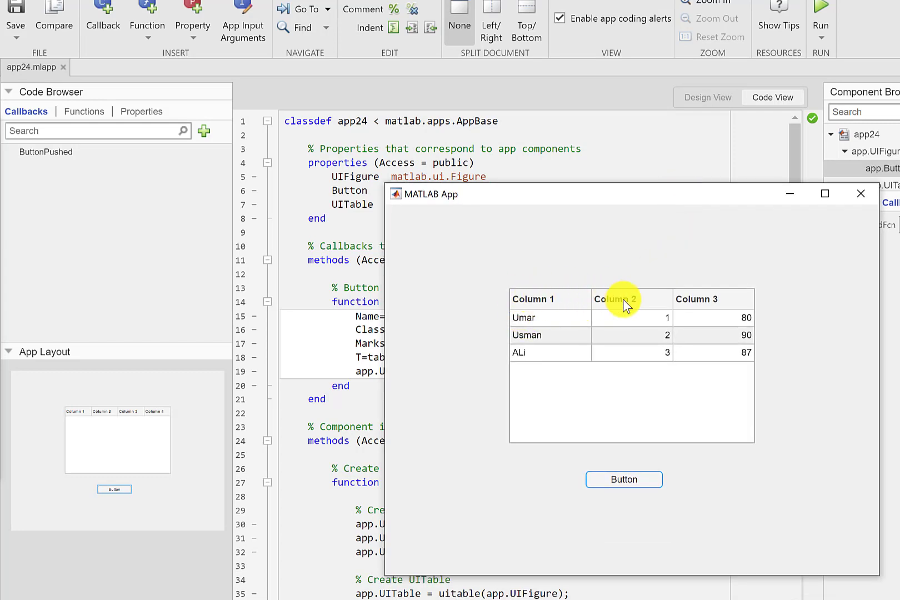
mouse_move(712, 304)
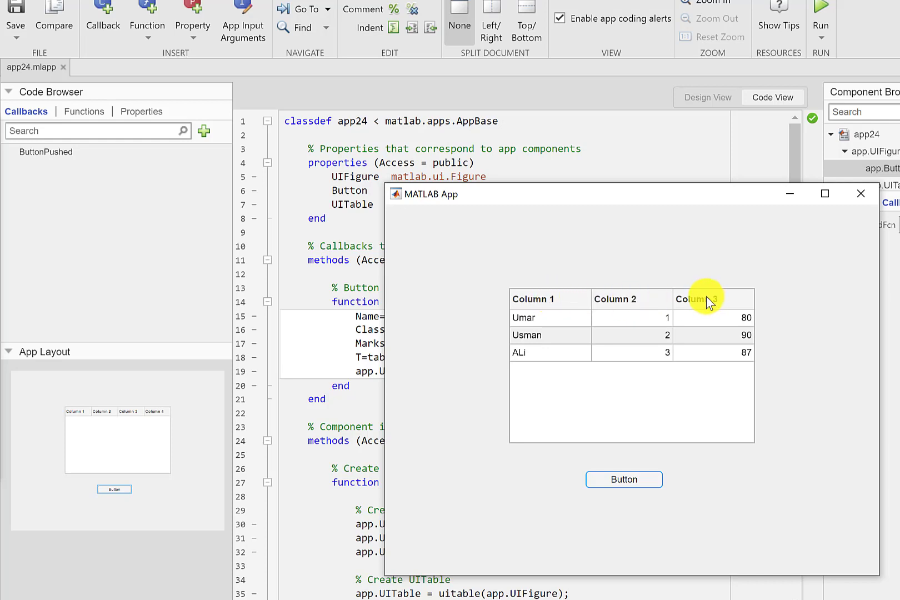
mouse_move(531, 303)
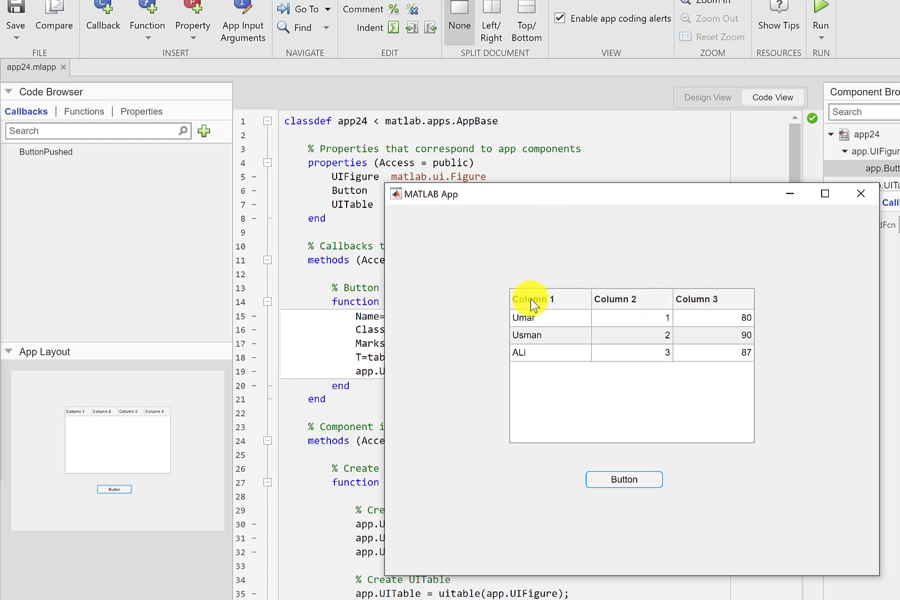
mouse_move(607, 304)
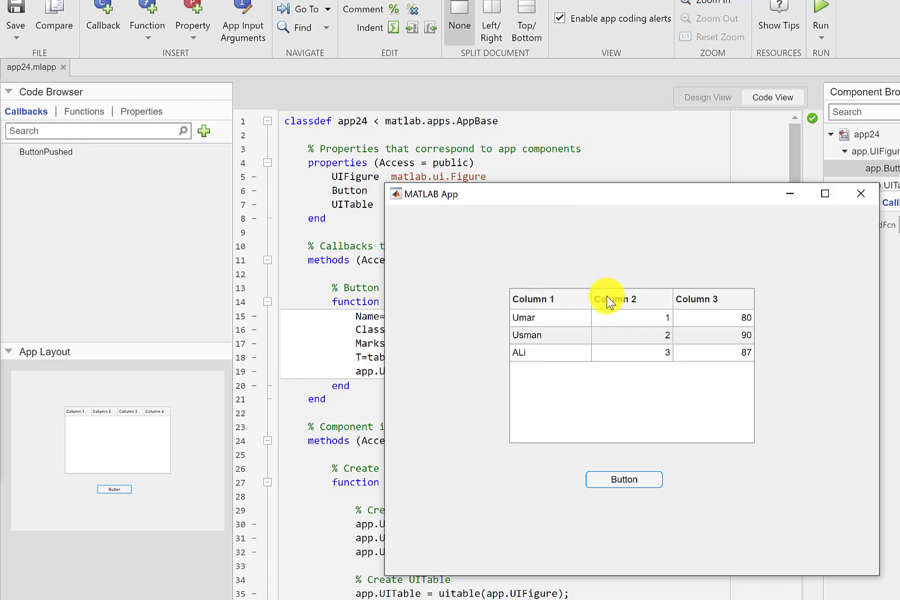
mouse_move(580, 310)
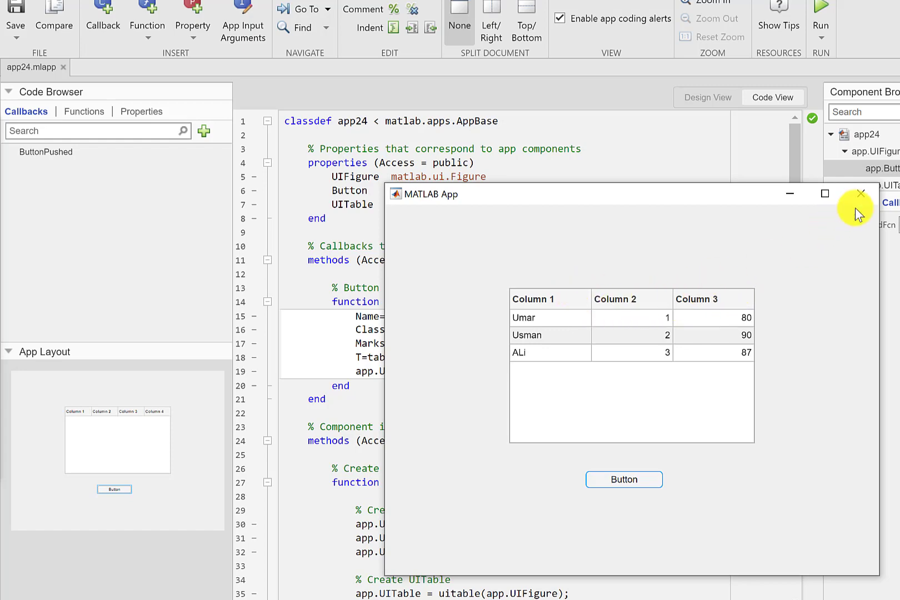
click(861, 193)
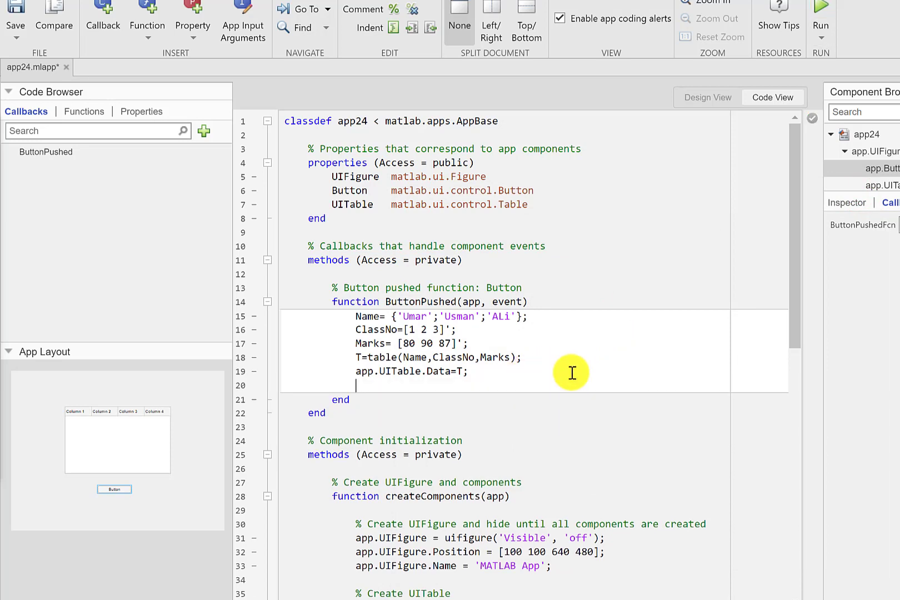
Step: Add app.UITable.ColumnName=T.Properties.VariableNames; on line 20 using autocomplete
text(app.)
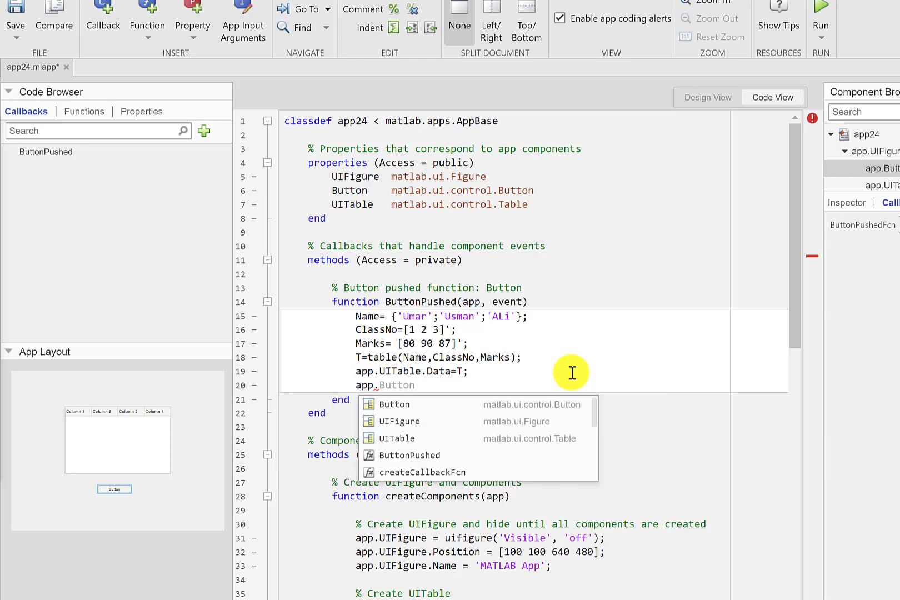
click(400, 438)
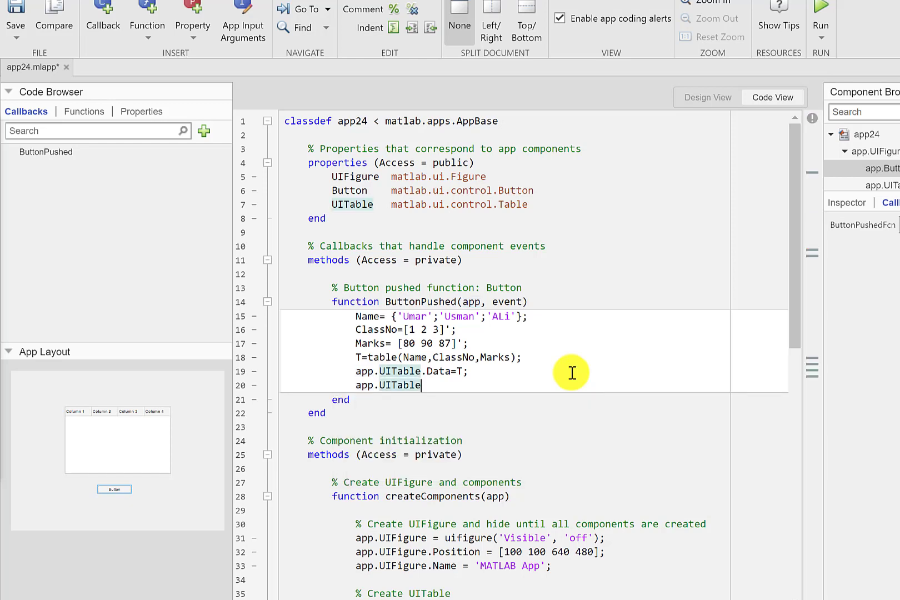
text(.)
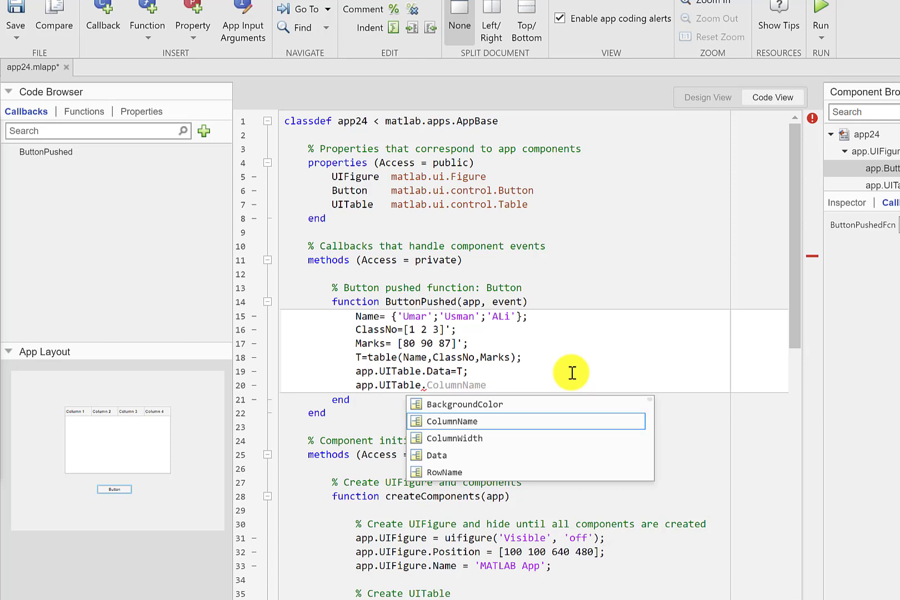
click(453, 421)
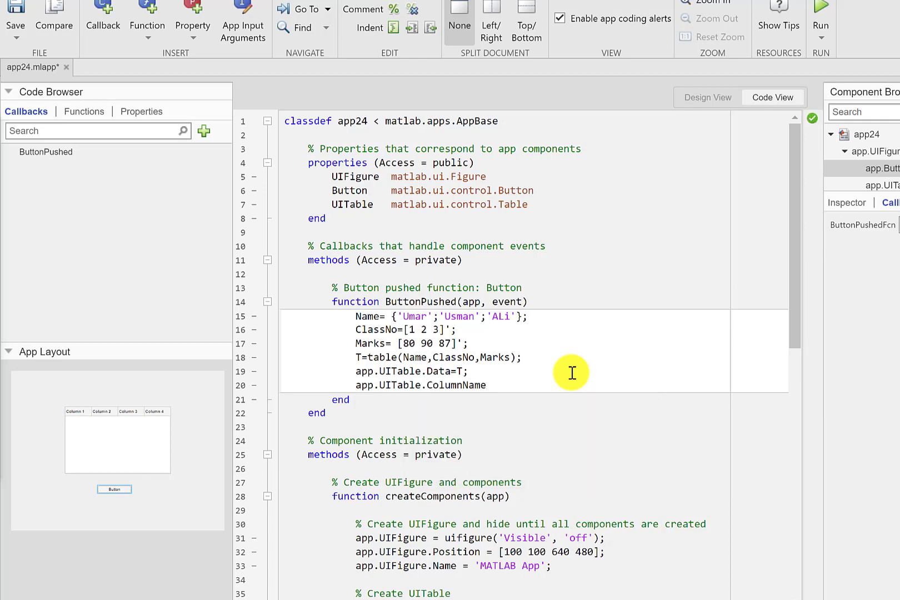
text(=)
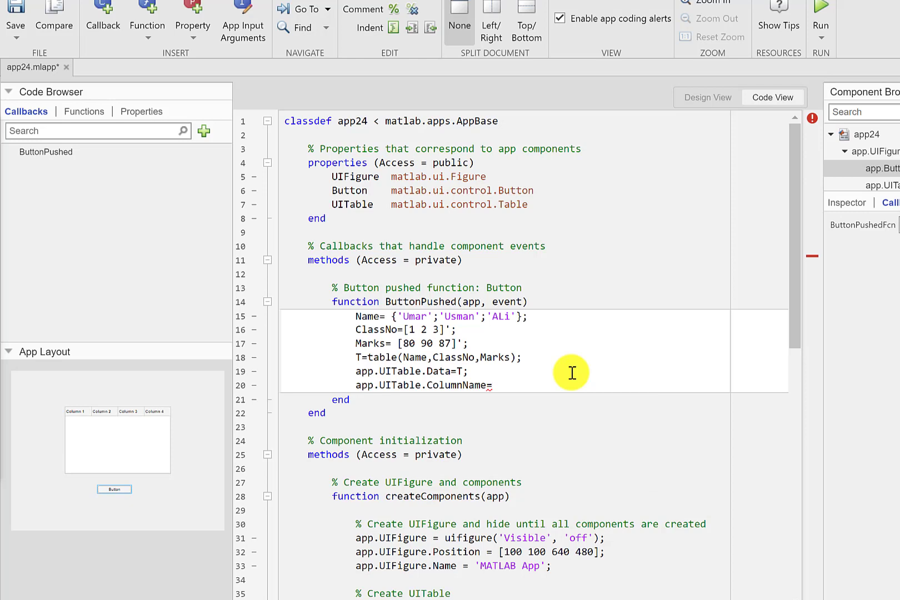
text(T)
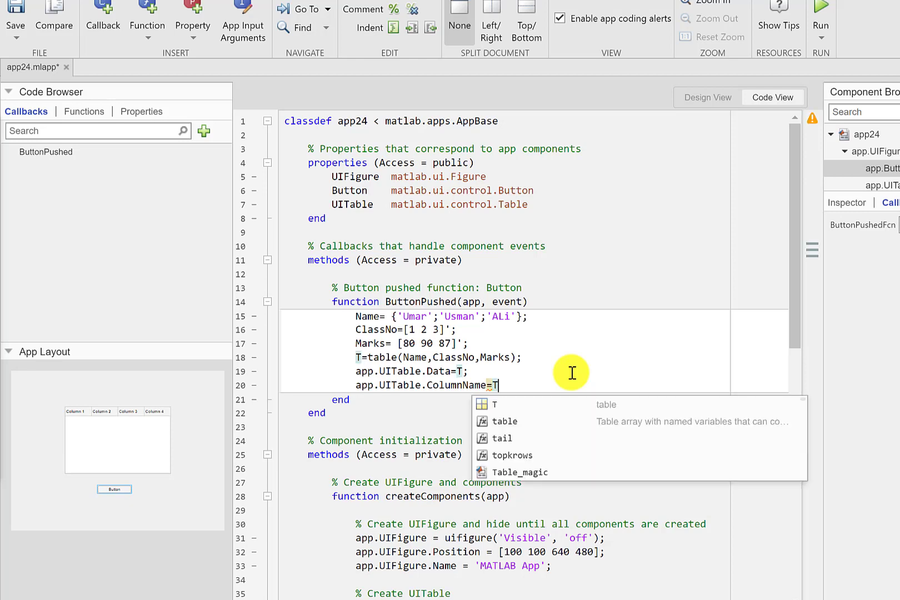
text(.Properties.V)
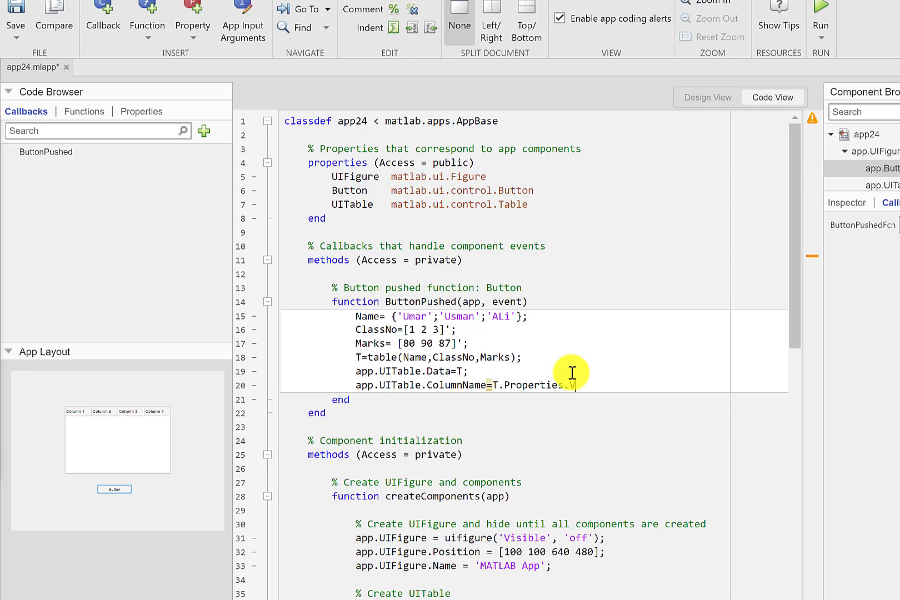
text(ariabl)
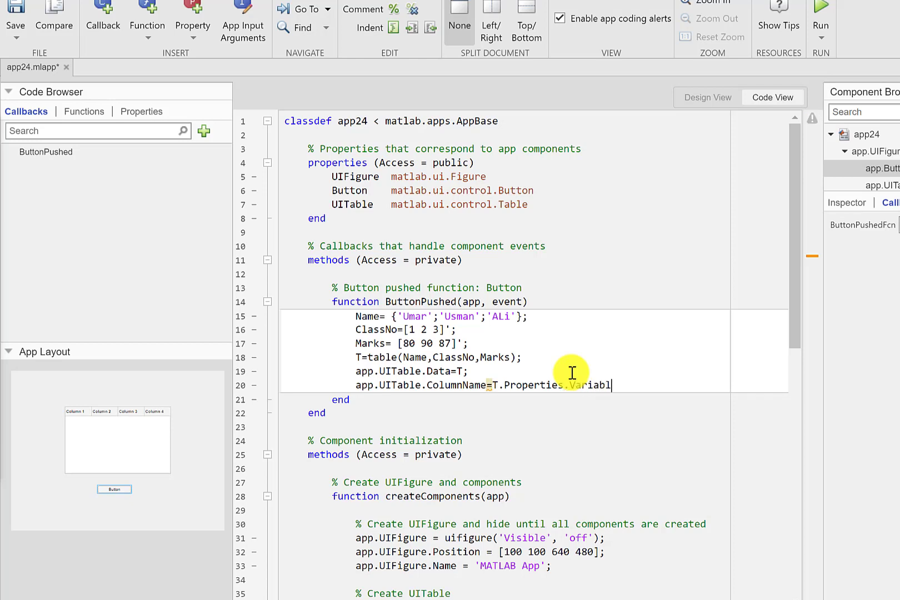
text(eNames)
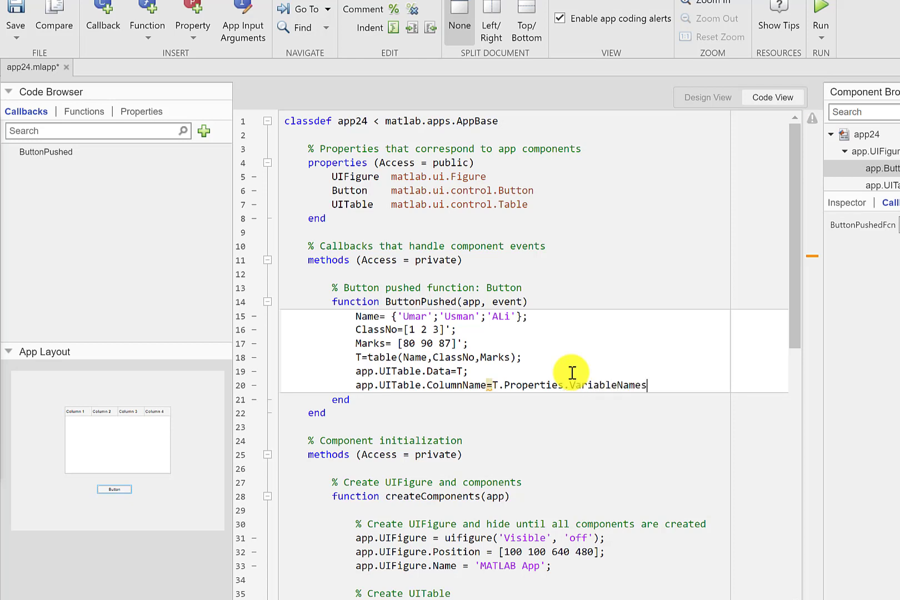
text(;)
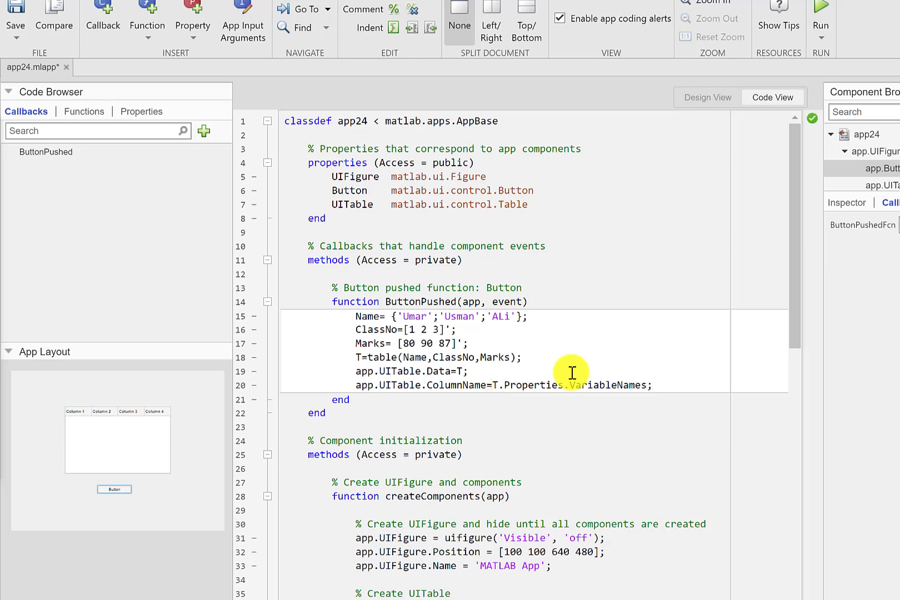
mouse_move(806, 16)
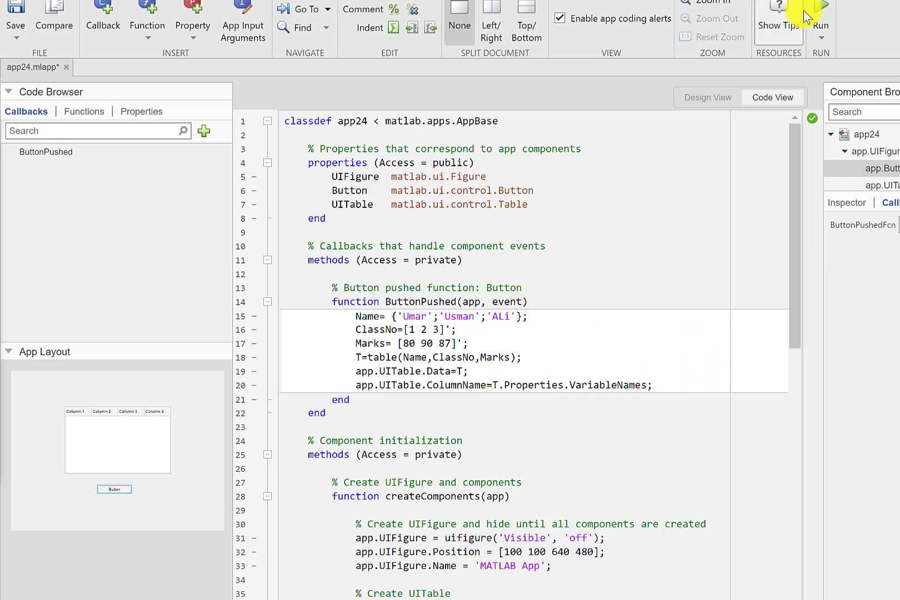
Step: Run the app and load the table, checking the Name, ClassNo and Marks headers, then close it
click(820, 23)
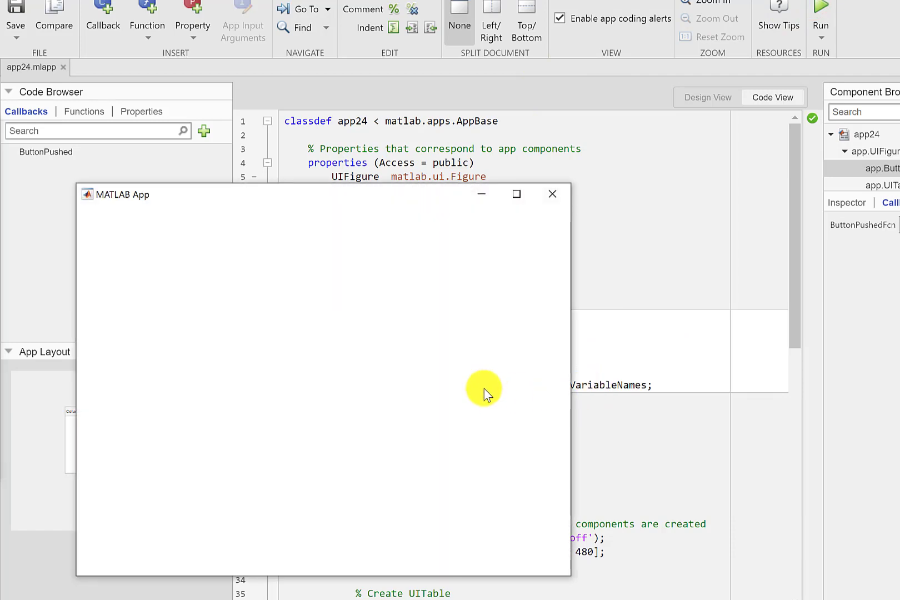
click(315, 480)
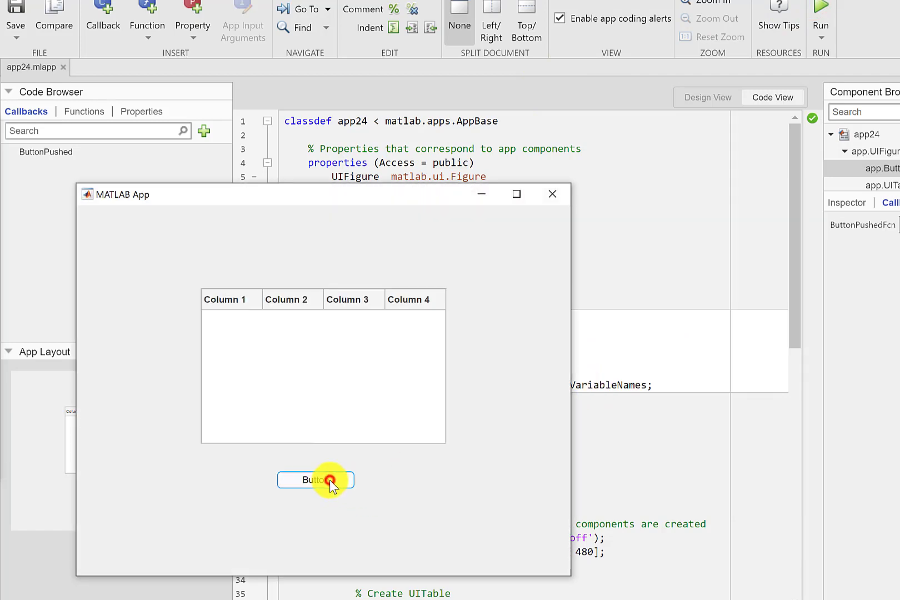
click(315, 480)
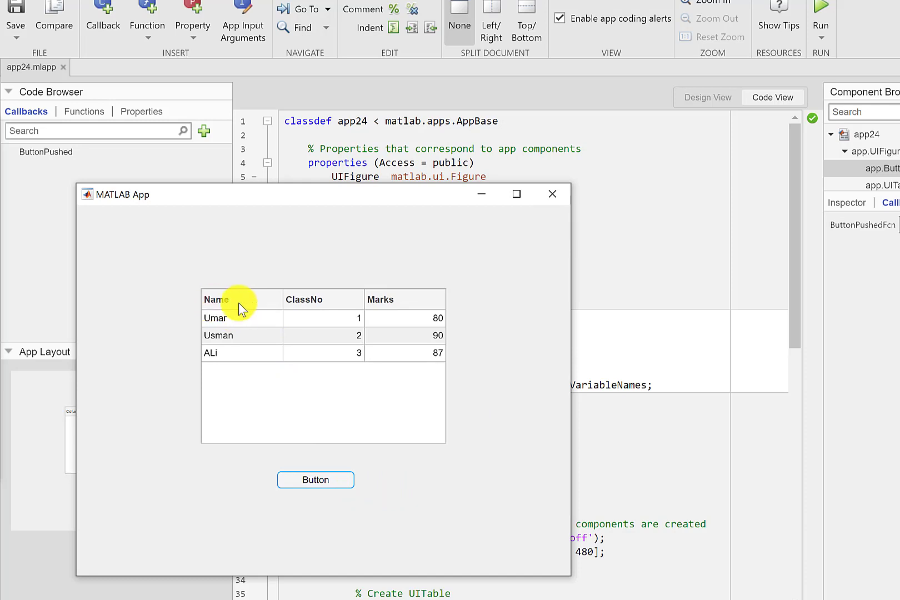
mouse_move(400, 307)
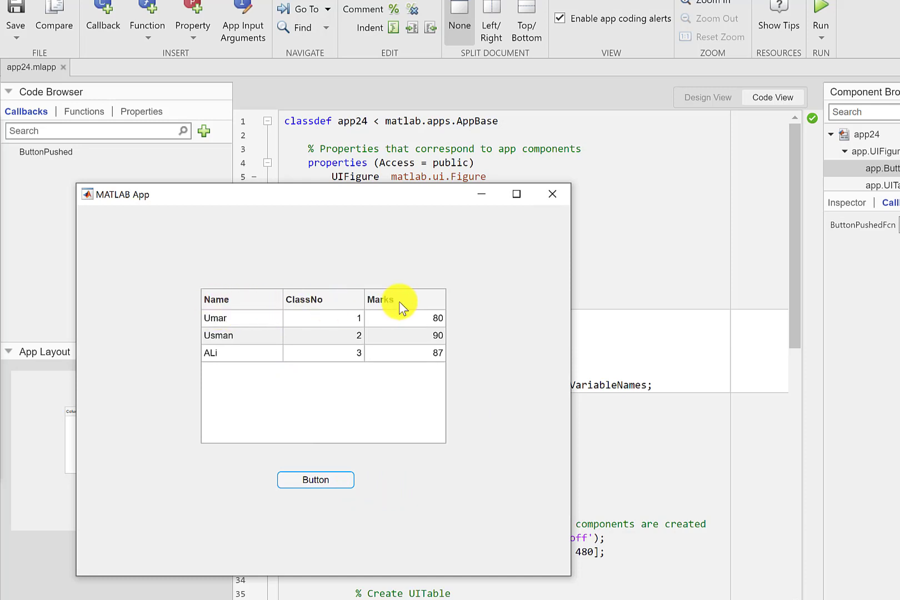
mouse_move(252, 323)
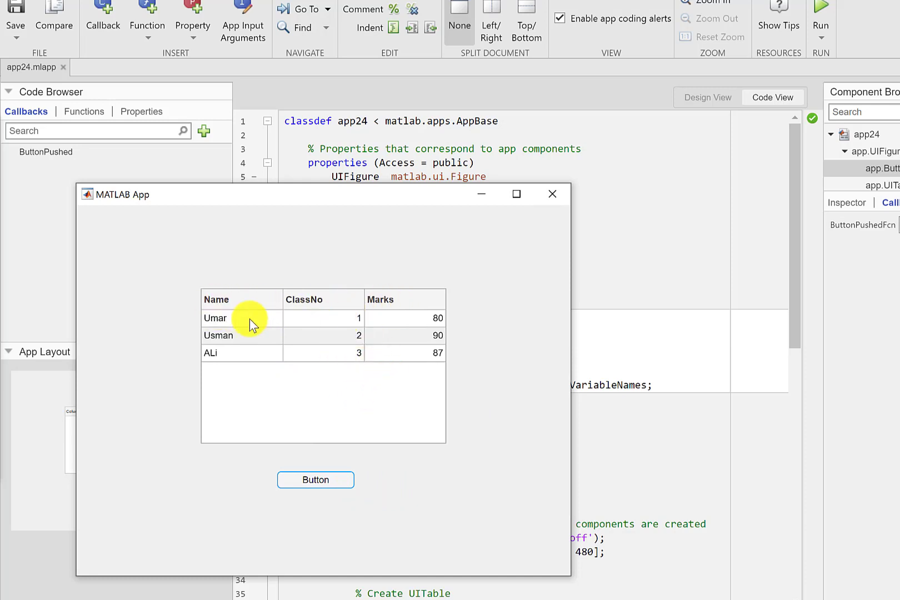
mouse_move(566, 204)
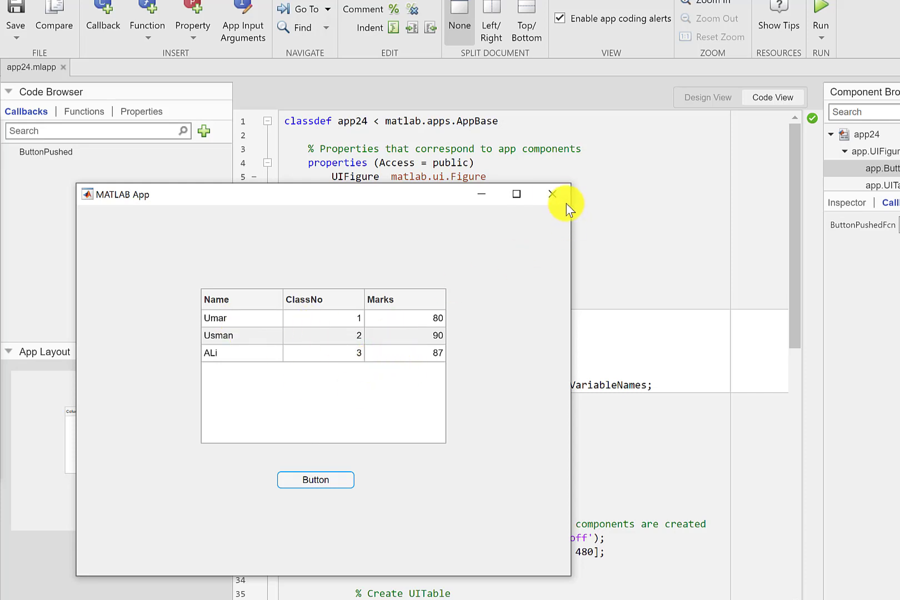
click(551, 193)
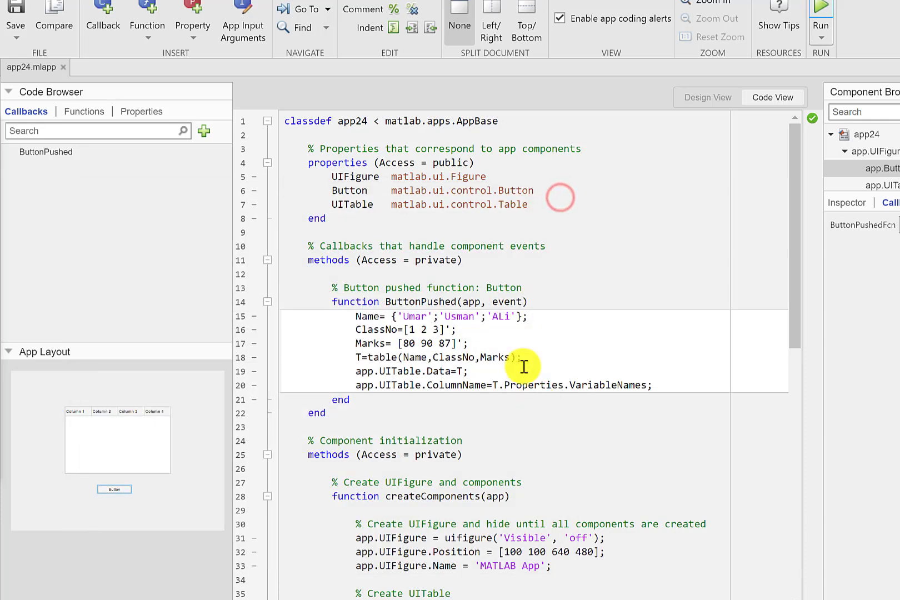
mouse_move(349, 336)
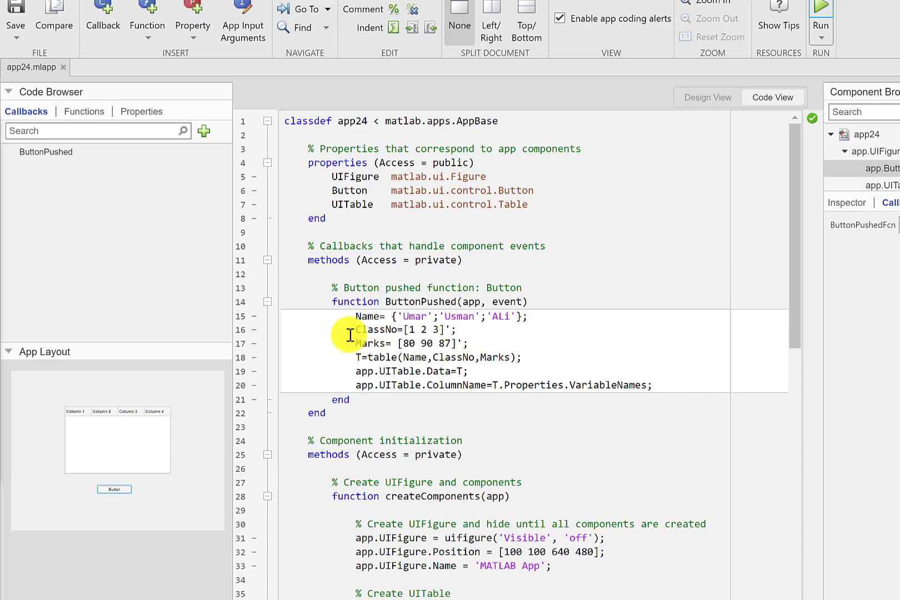
mouse_move(362, 389)
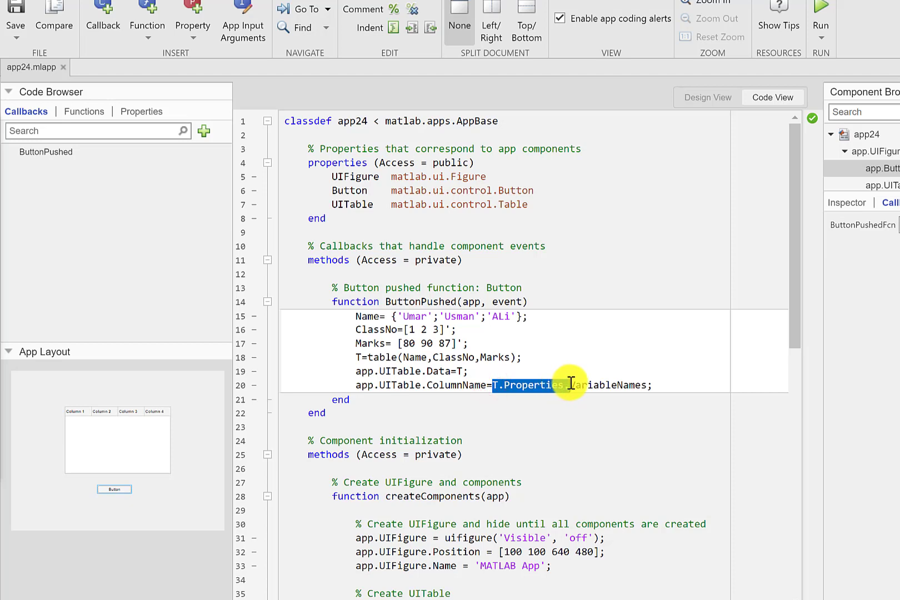
double_click(603, 384)
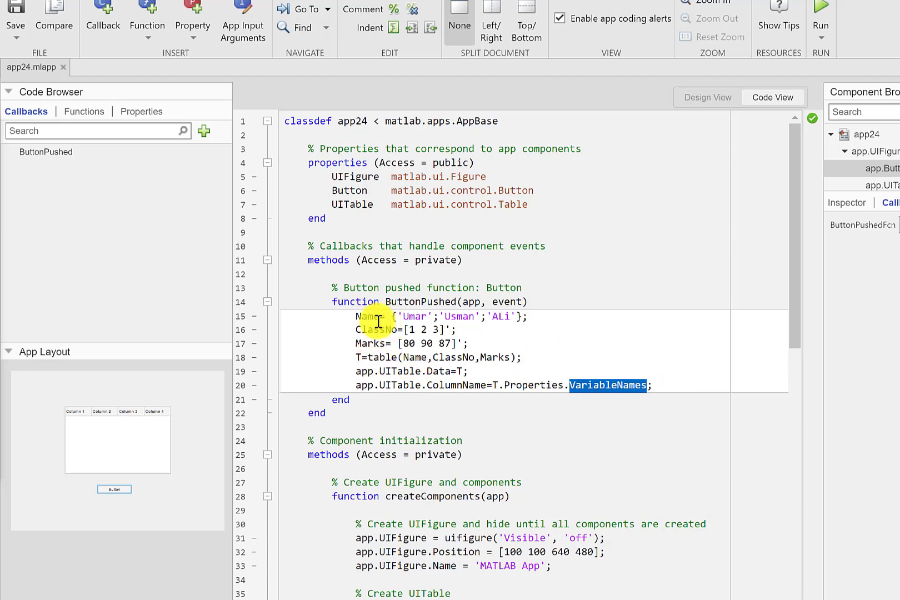
click(650, 385)
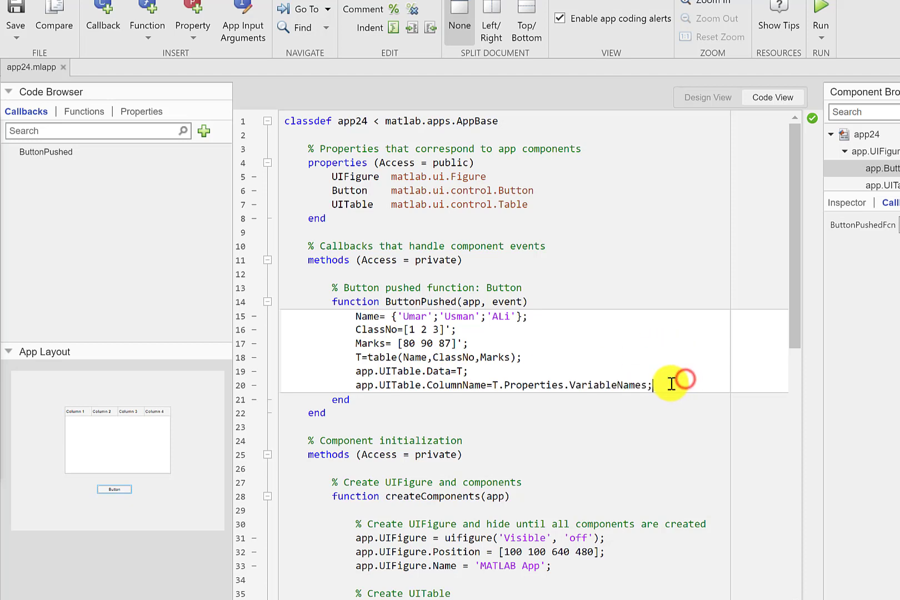
mouse_move(639, 385)
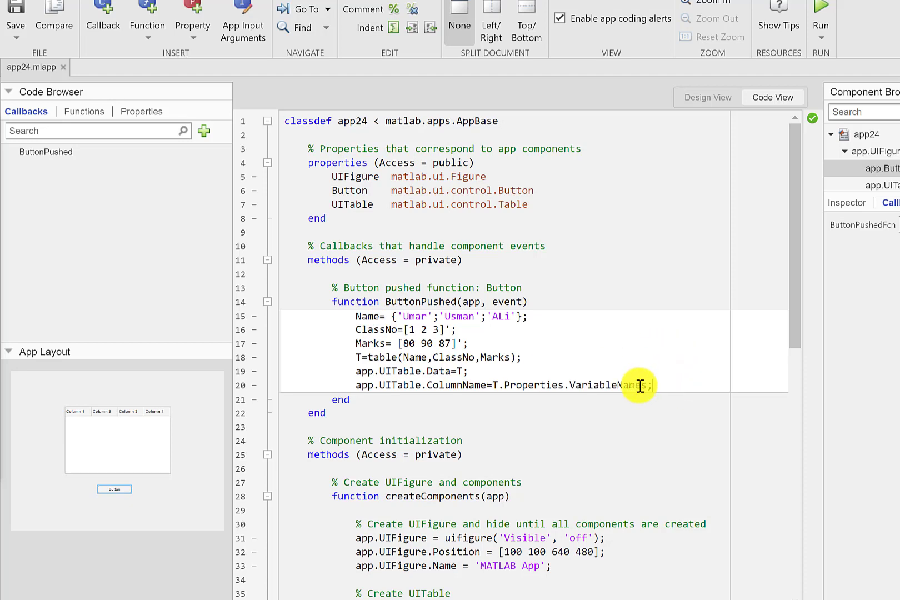